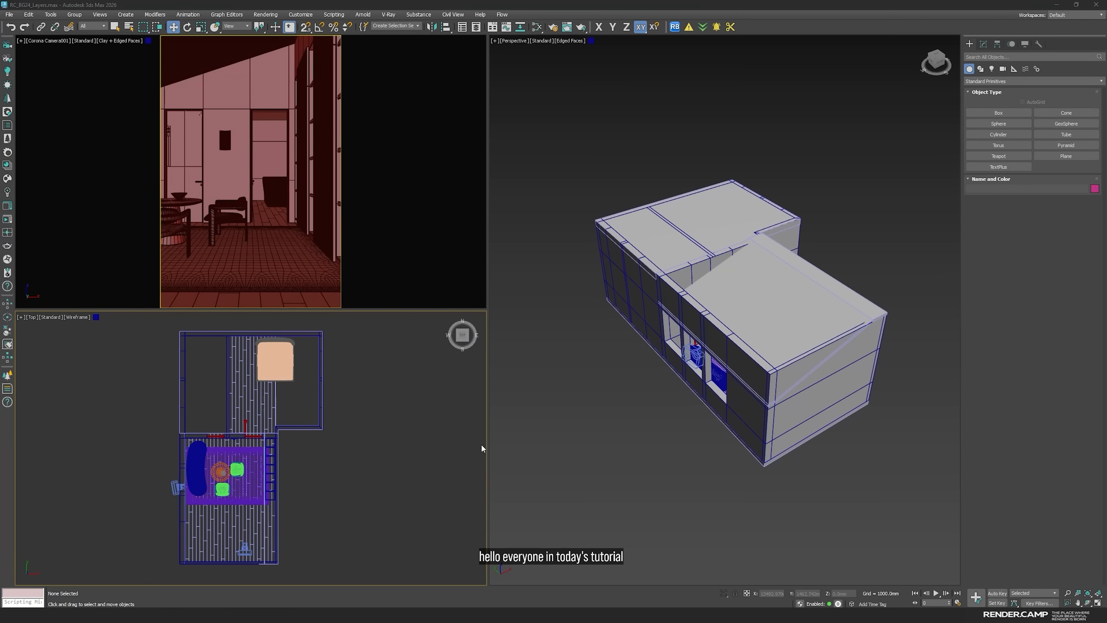
pyautogui.moveTo(535, 424)
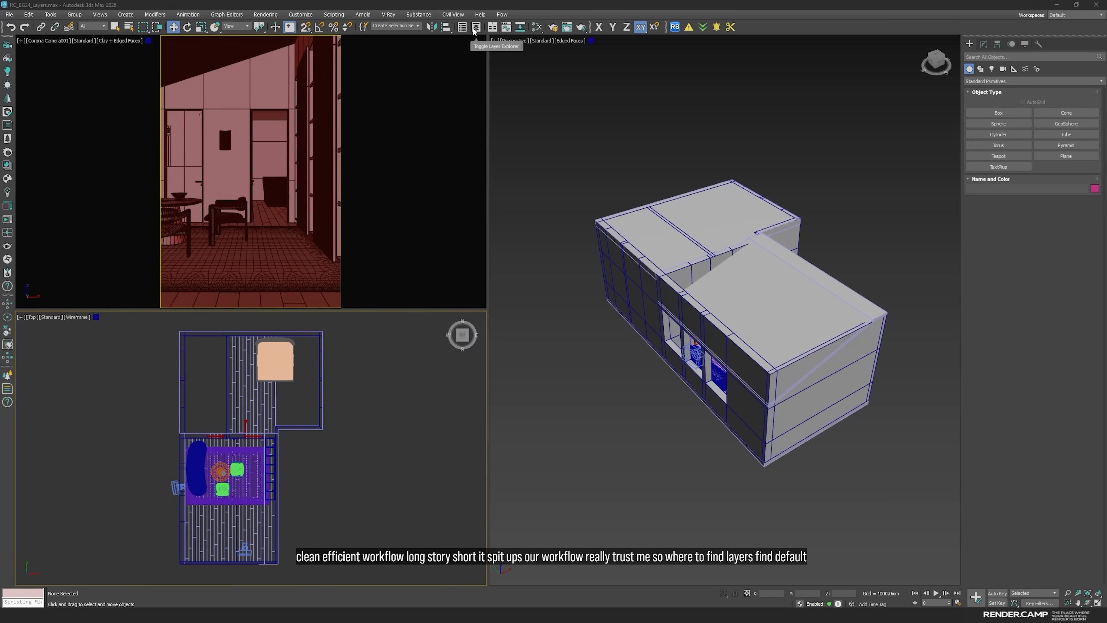
# - Show the Layer Explorer from the main toolbar and move its floating window higher up
pyautogui.click(475, 27)
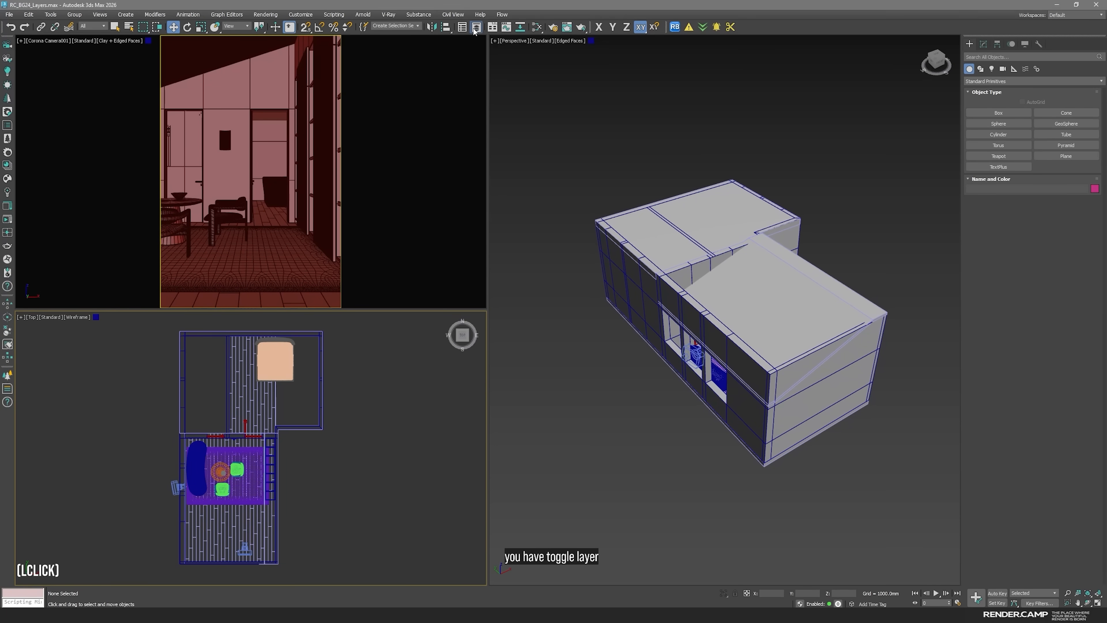
pyautogui.click(477, 27)
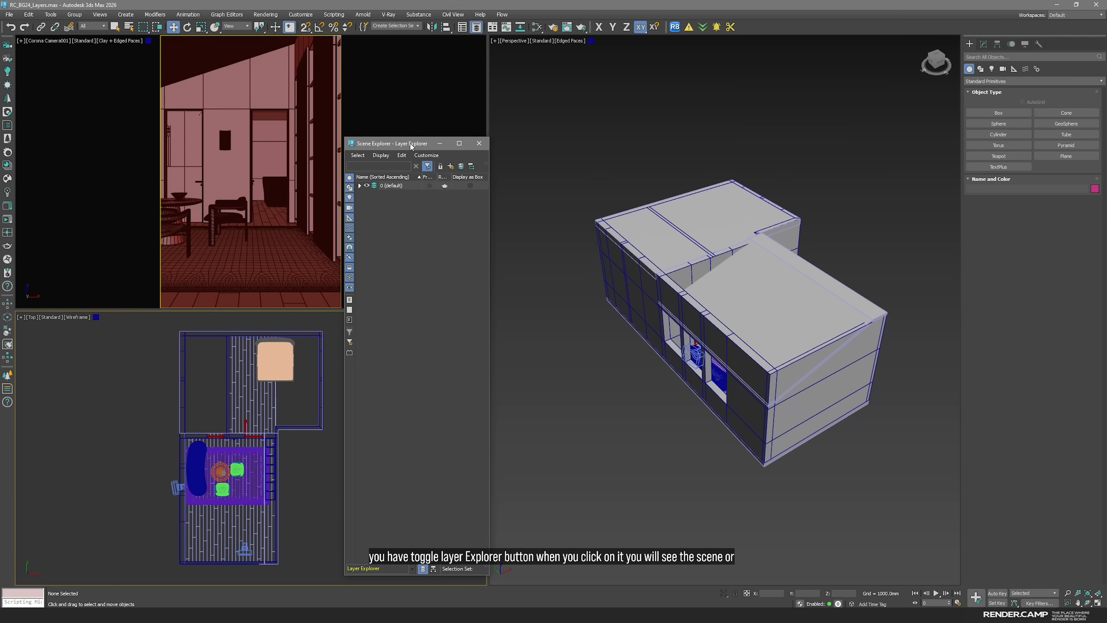
pyautogui.moveTo(392, 143); pyautogui.dragTo(403, 110)
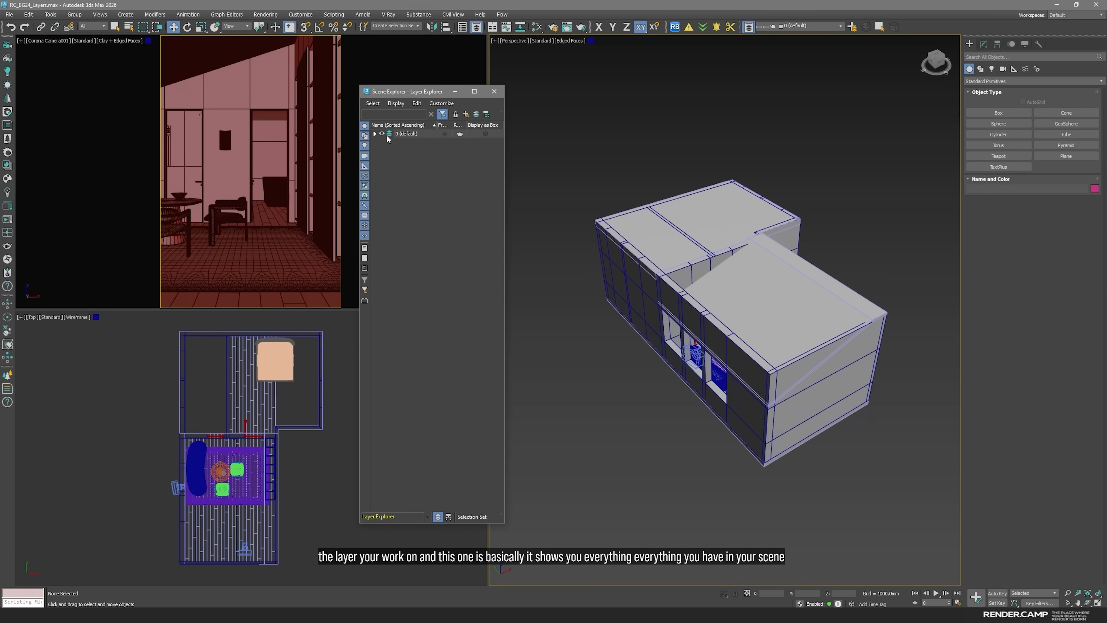
# - Expand the 0 (default) layer to list its objects, then collapse it again
pyautogui.click(375, 133)
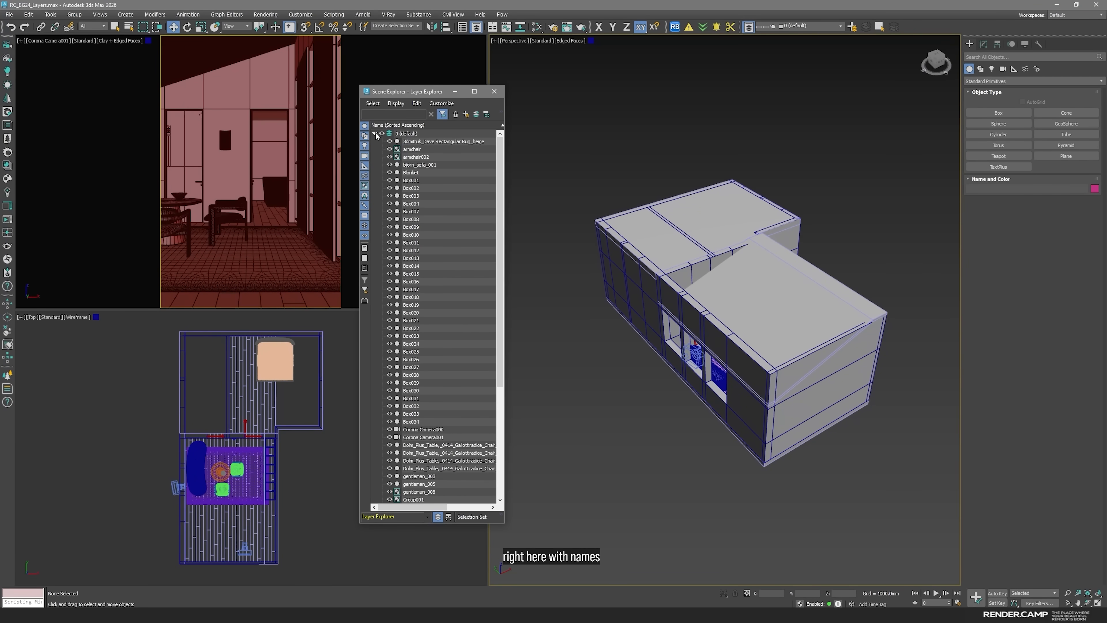
pyautogui.click(376, 134)
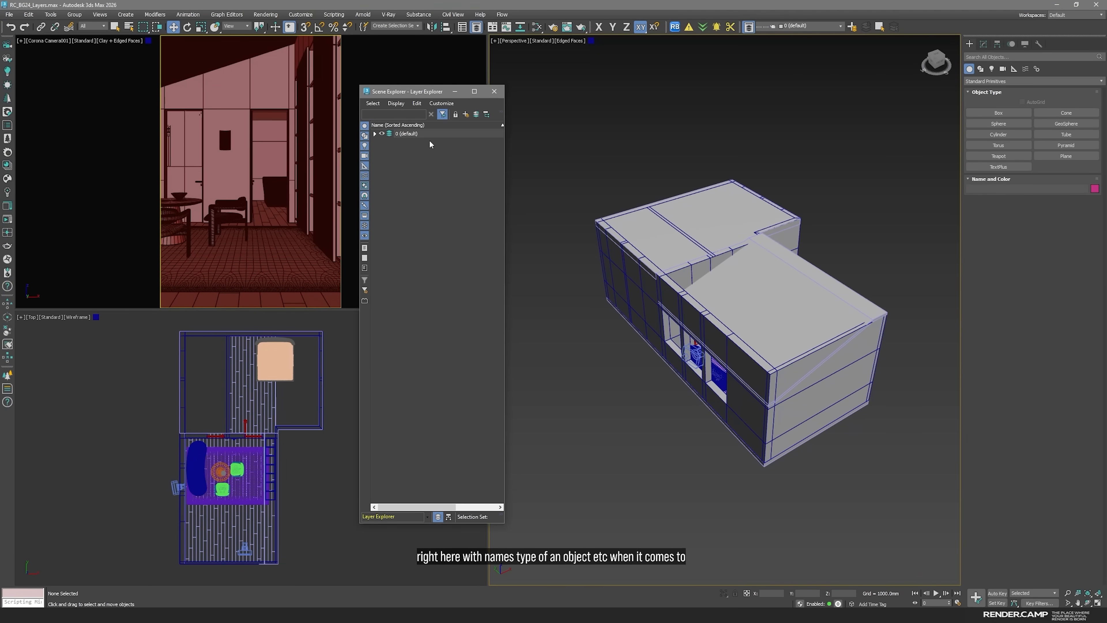
pyautogui.moveTo(459, 424)
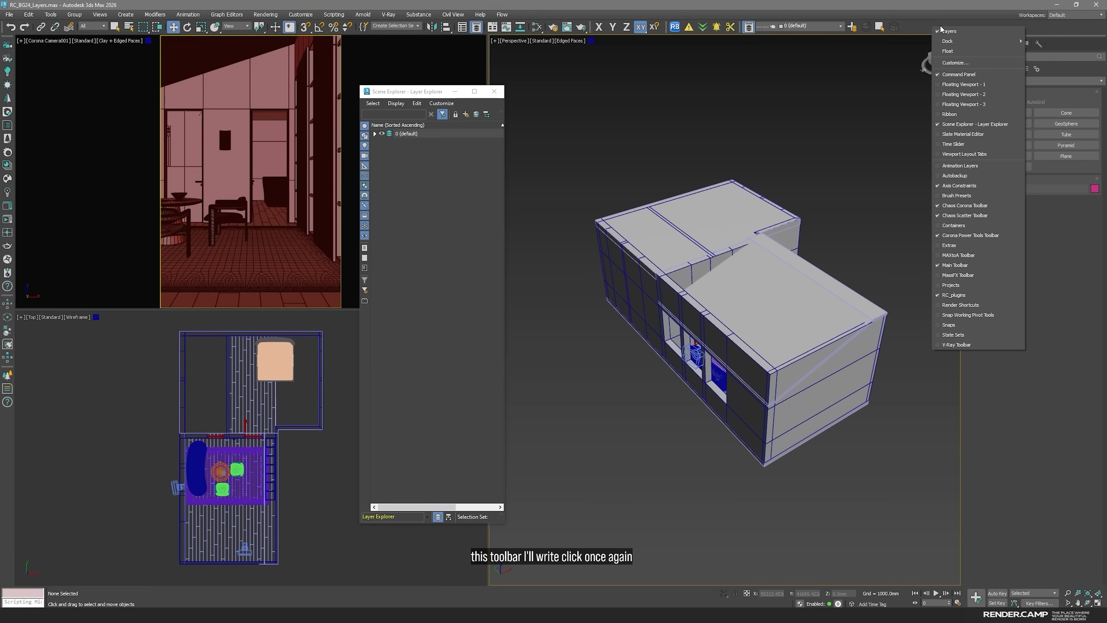
pyautogui.click(949, 31)
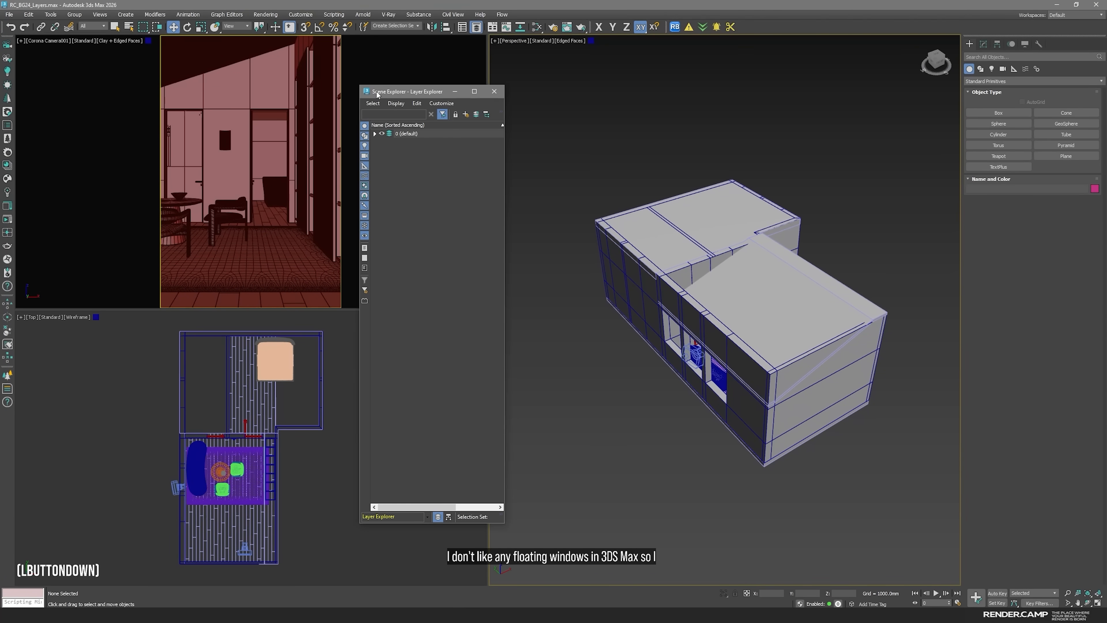
# - Dock the Layer Explorer as a tab beside the Command Panel and switch between the two tabs
pyautogui.moveTo(408, 91); pyautogui.dragTo(1052, 125)
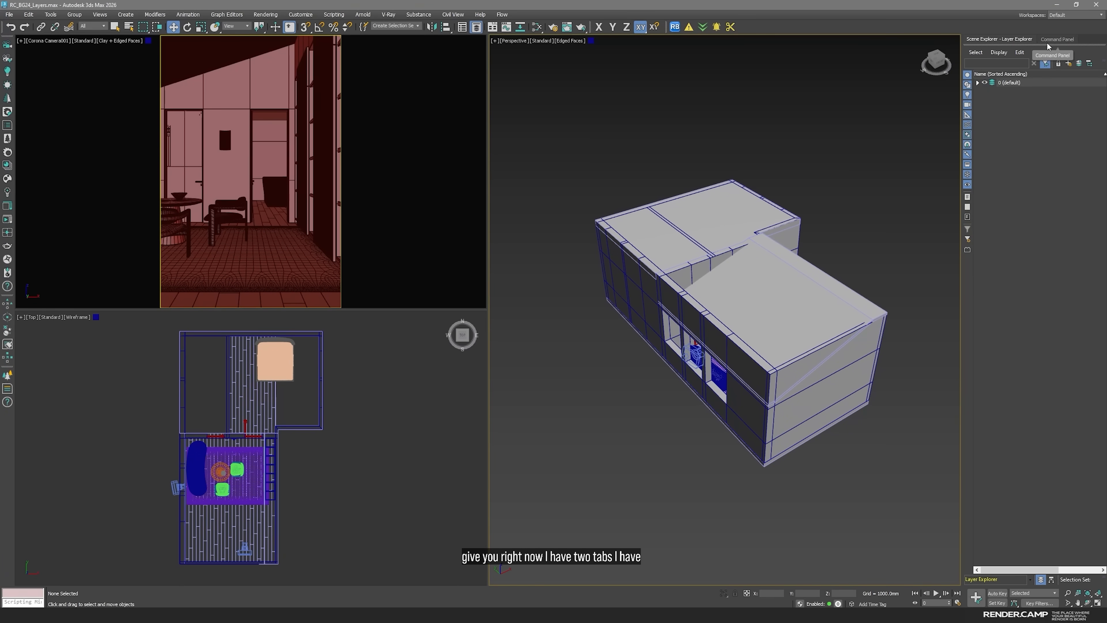
pyautogui.click(1058, 39)
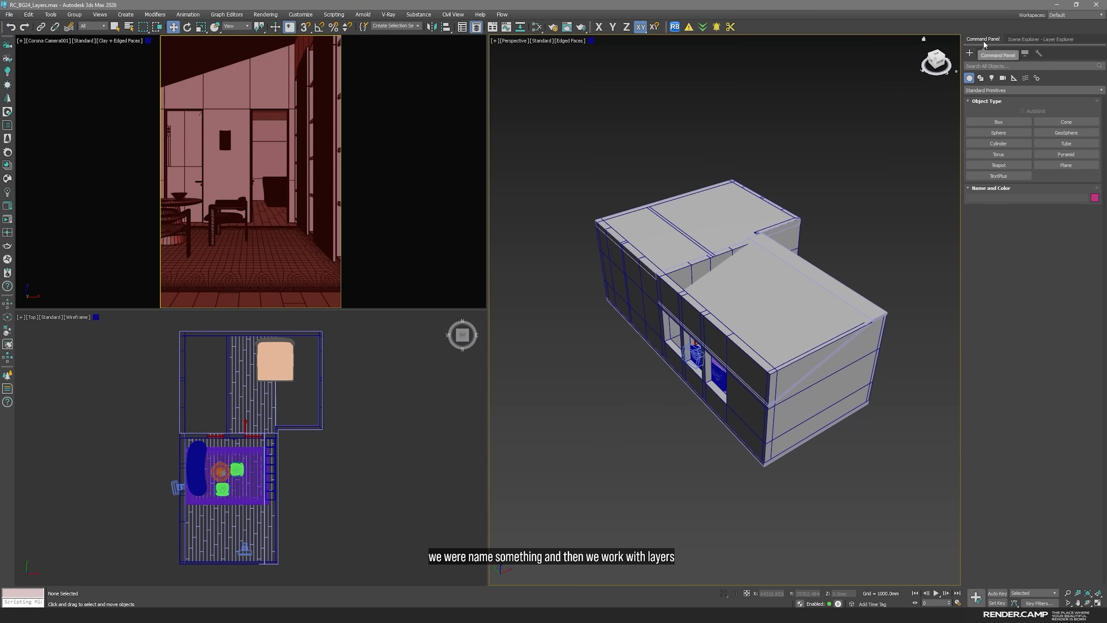
pyautogui.click(1039, 39)
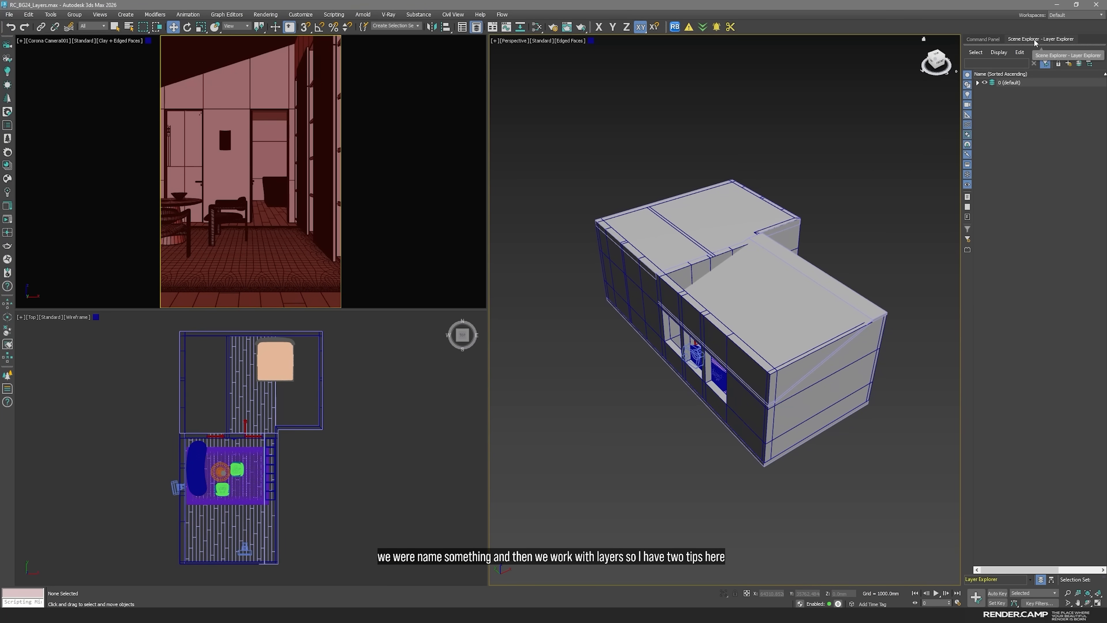
pyautogui.moveTo(476, 27)
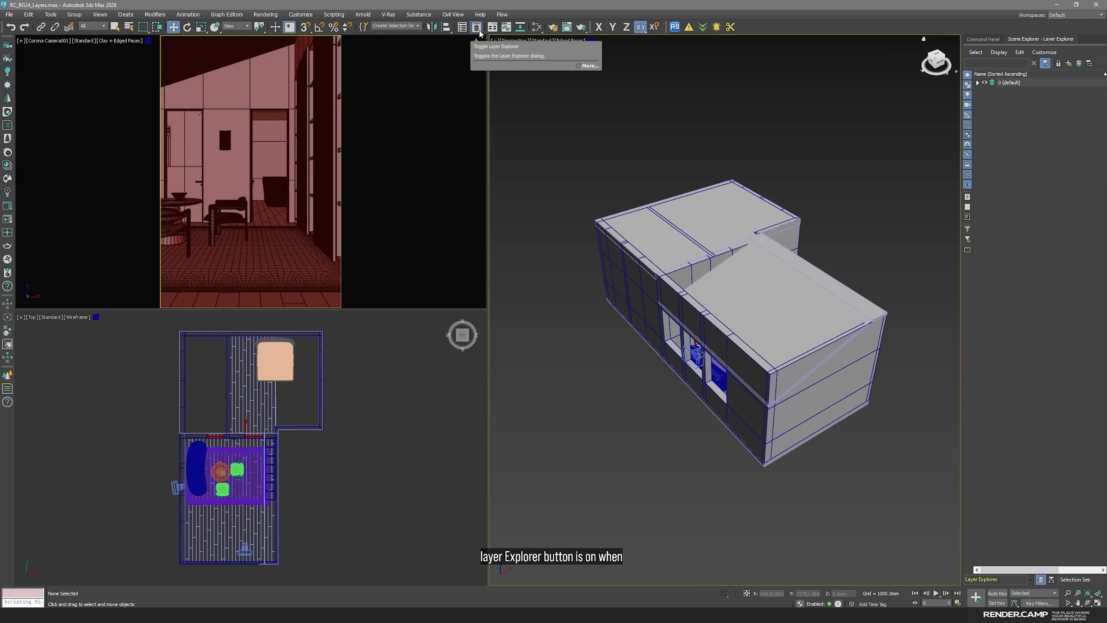
# - Hide and re-show the docked Layer Explorer from the main toolbar
pyautogui.click(477, 26)
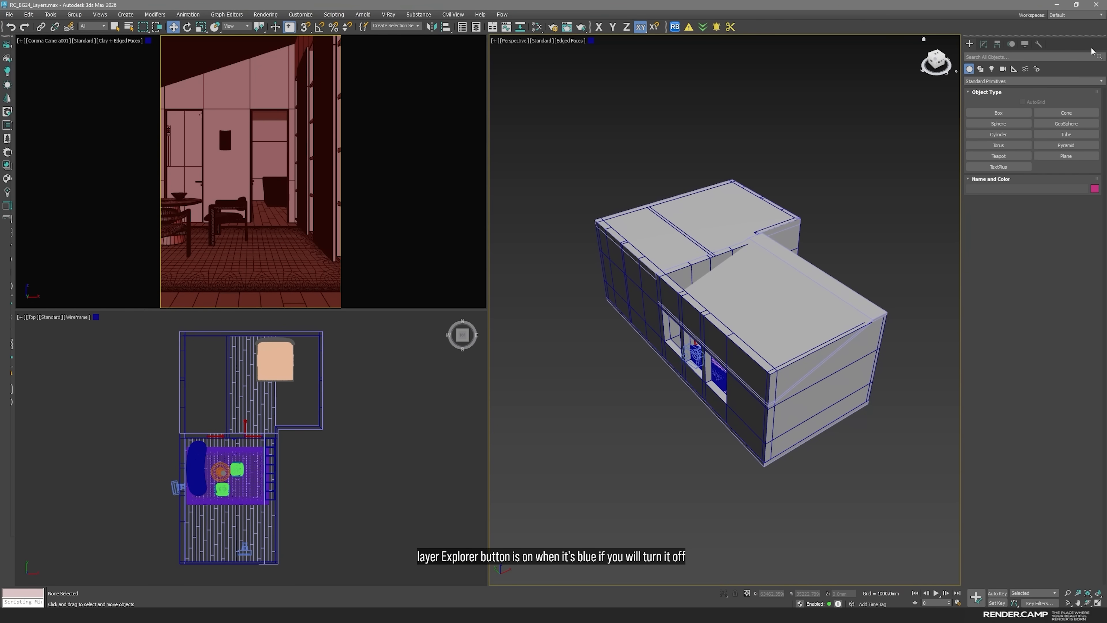
pyautogui.click(477, 27)
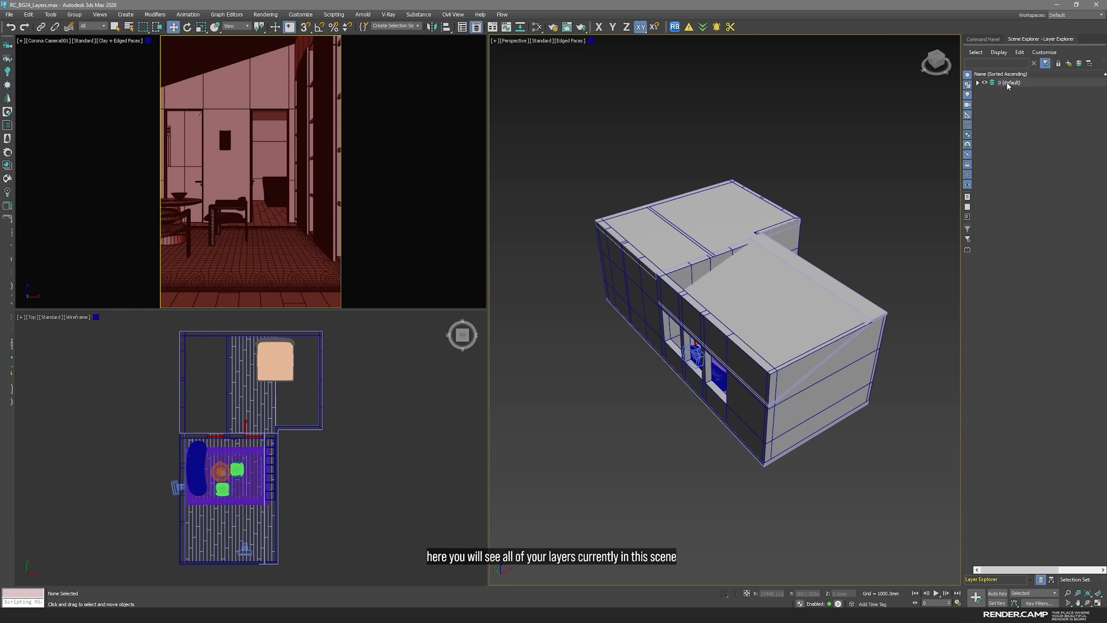
pyautogui.click(1010, 82)
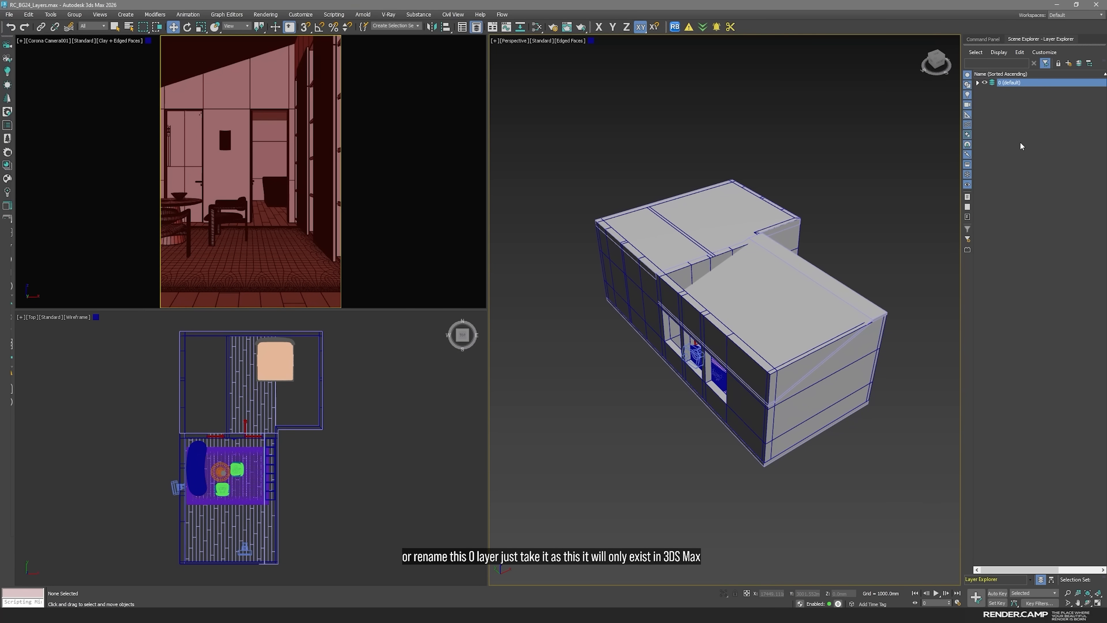
pyautogui.click(1010, 82)
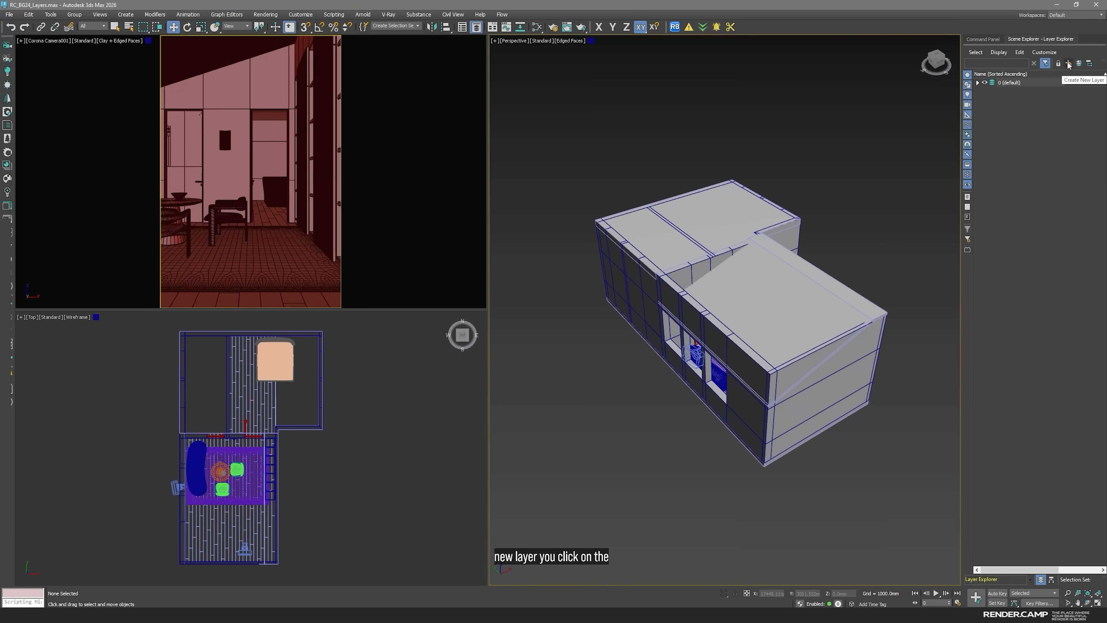
# - Create three new layers keeping the default names Layer001, Layer002 and Layer003
pyautogui.click(1068, 62)
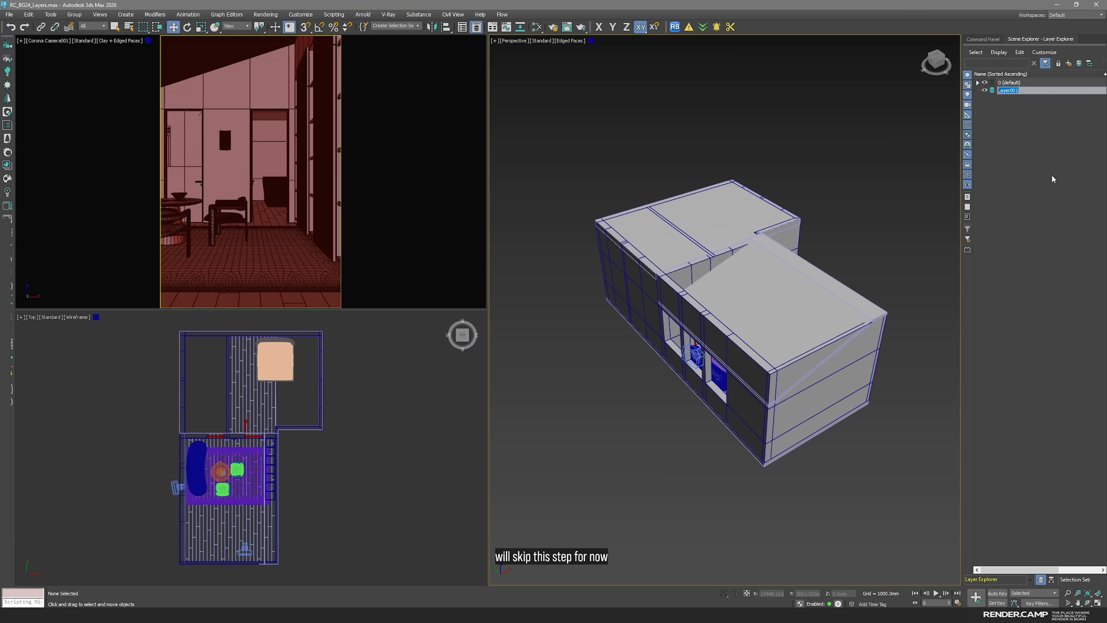
pyautogui.click(1053, 179)
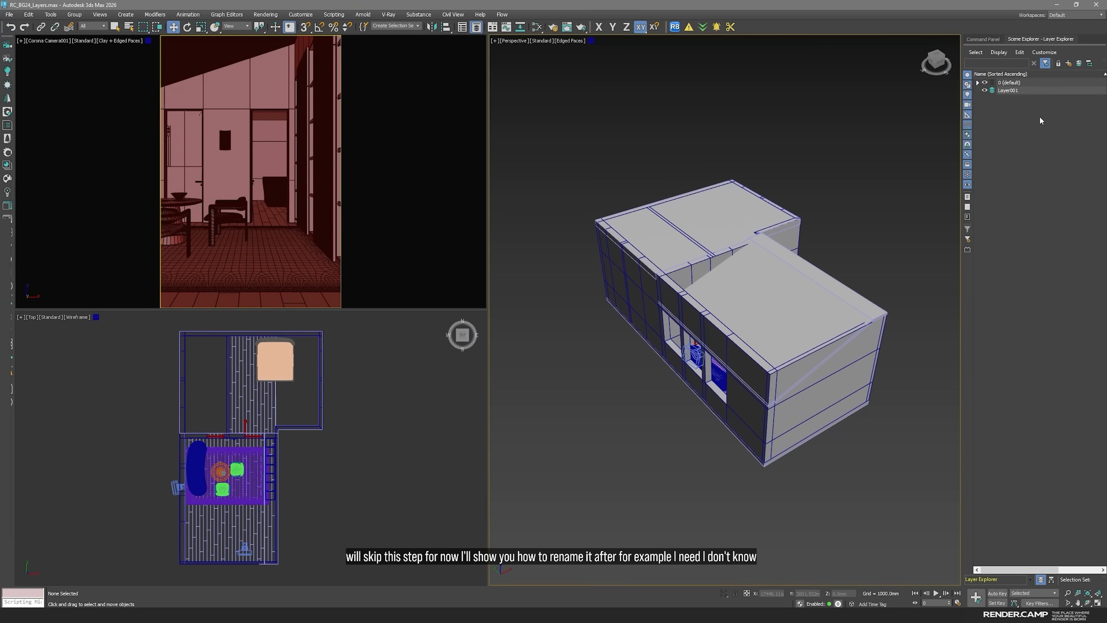
pyautogui.click(1069, 63)
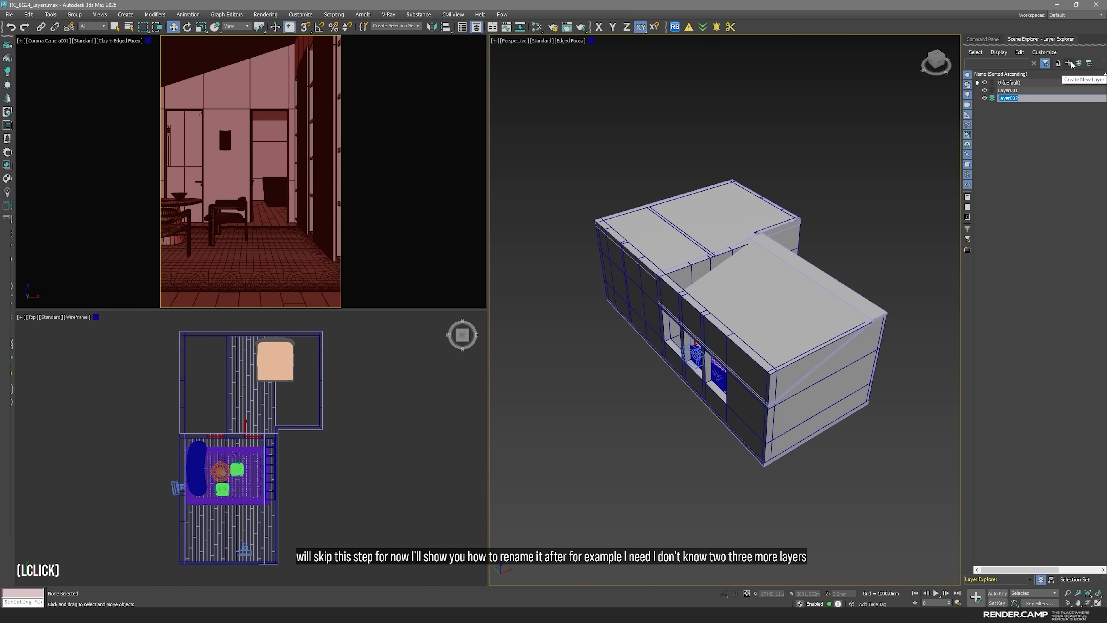
pyautogui.click(1068, 63)
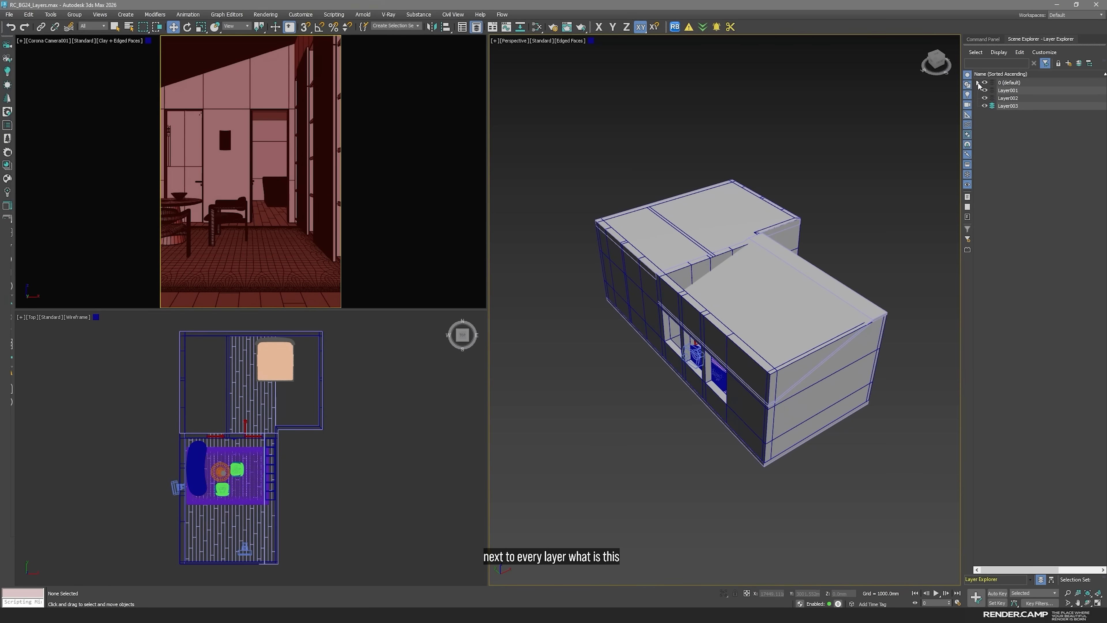
# - Set 0 (default) current, then make Layer001 the current layer instead
pyautogui.click(979, 82)
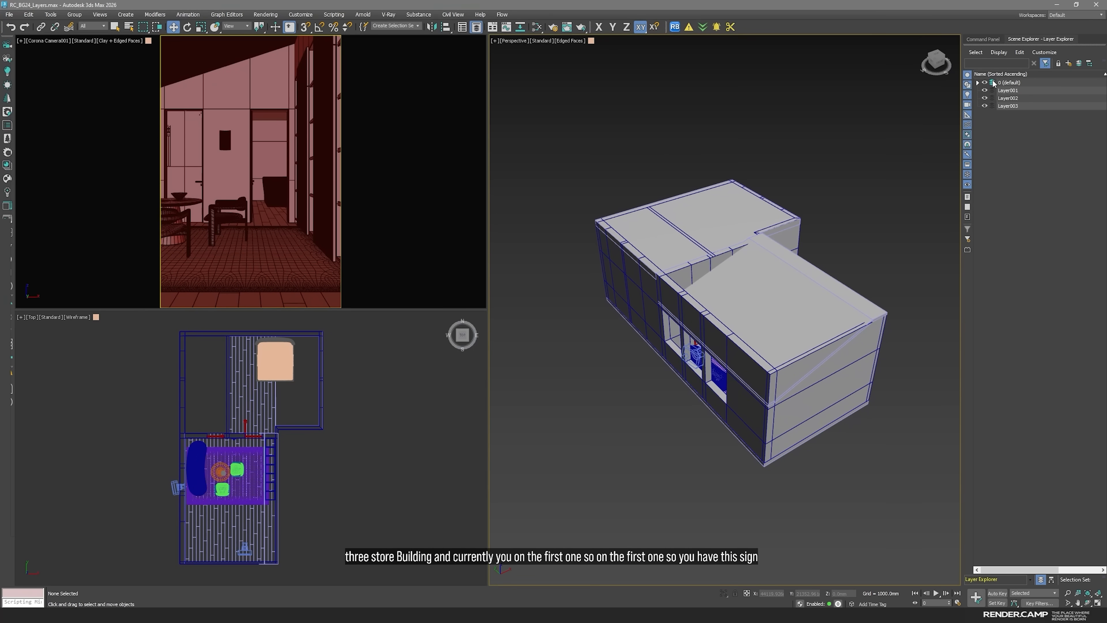
pyautogui.click(993, 90)
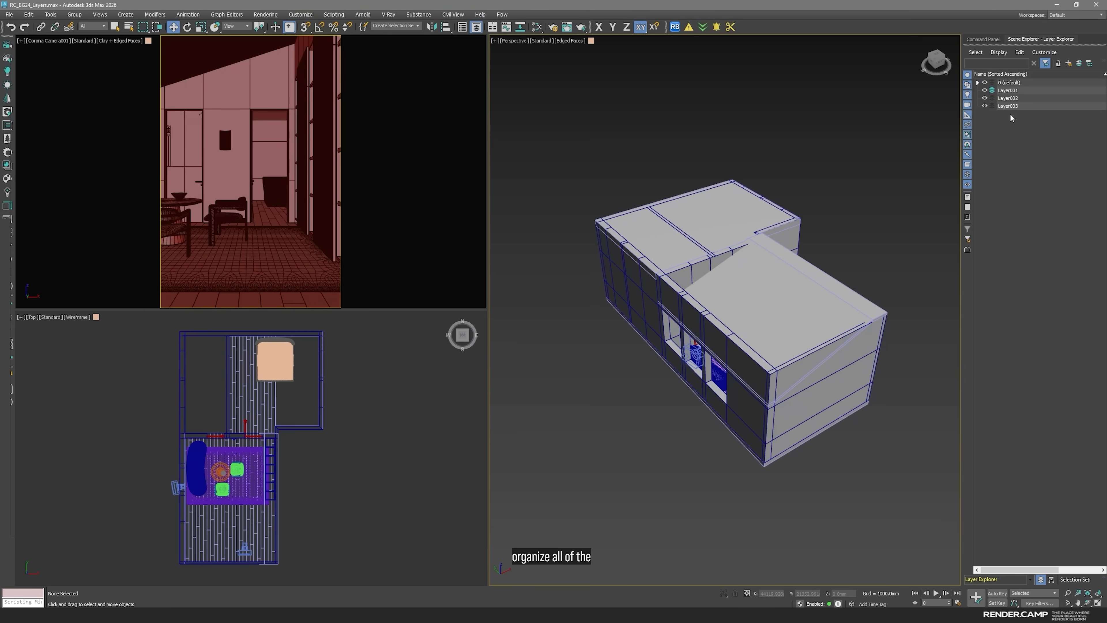
# - Rename Layer001 to 00_cams in the Layer Explorer
pyautogui.click(1010, 90)
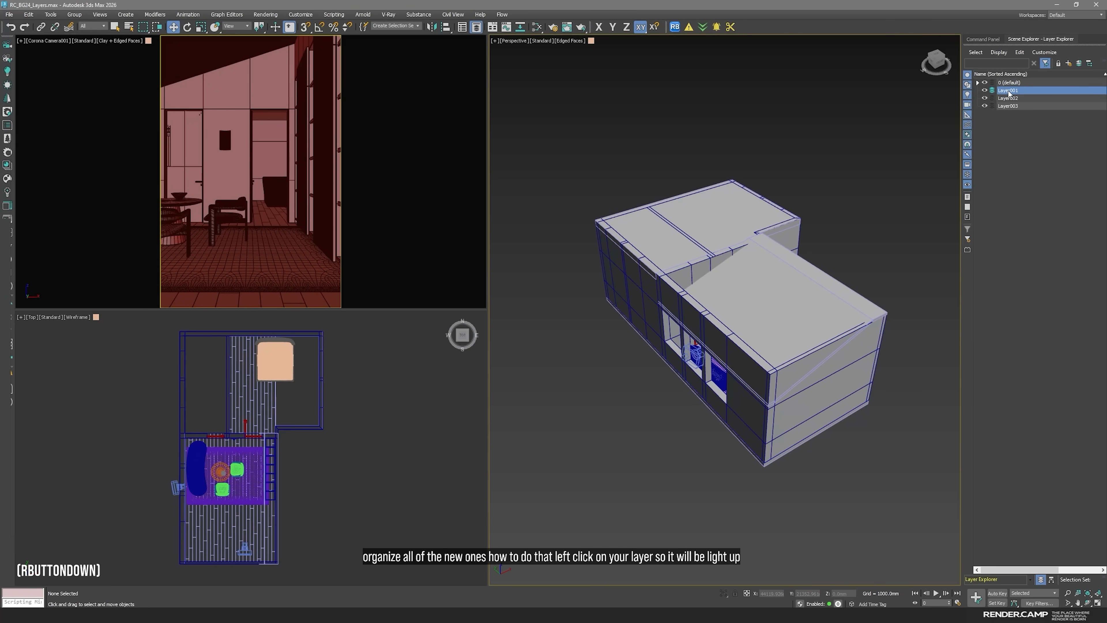
pyautogui.click(1009, 89)
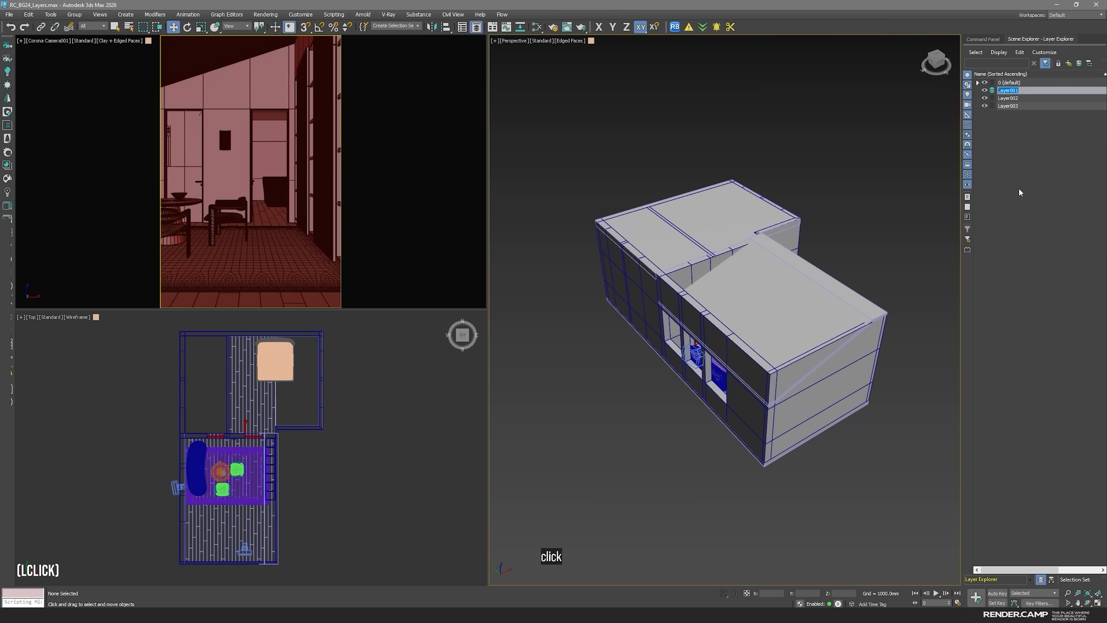
pyautogui.doubleClick(1010, 90)
pyautogui.write('100_cams')
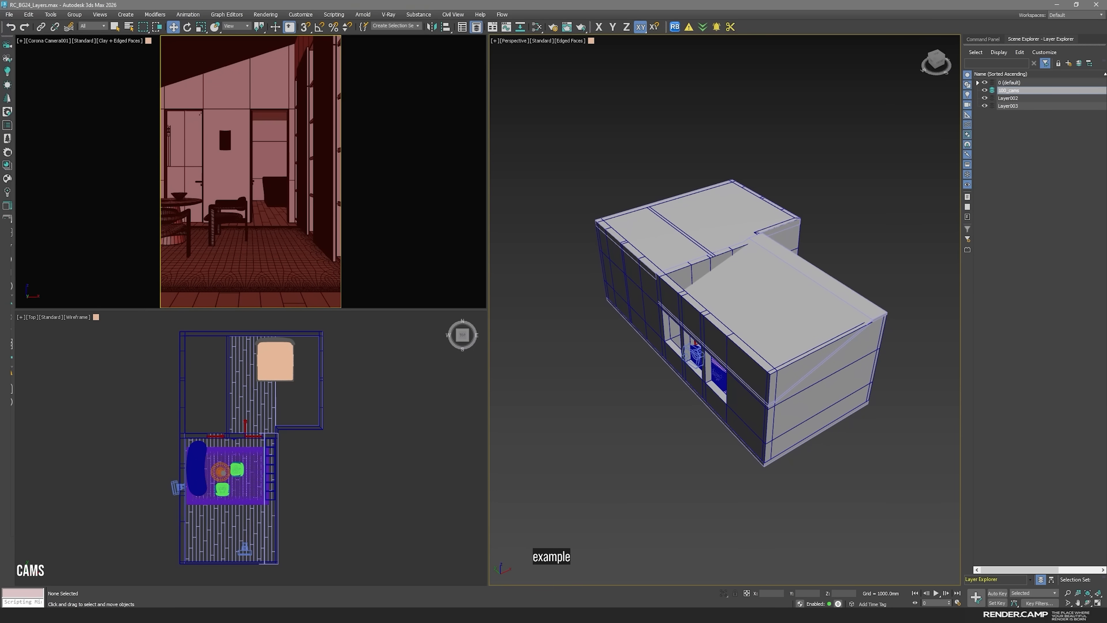
pyautogui.click(1008, 90)
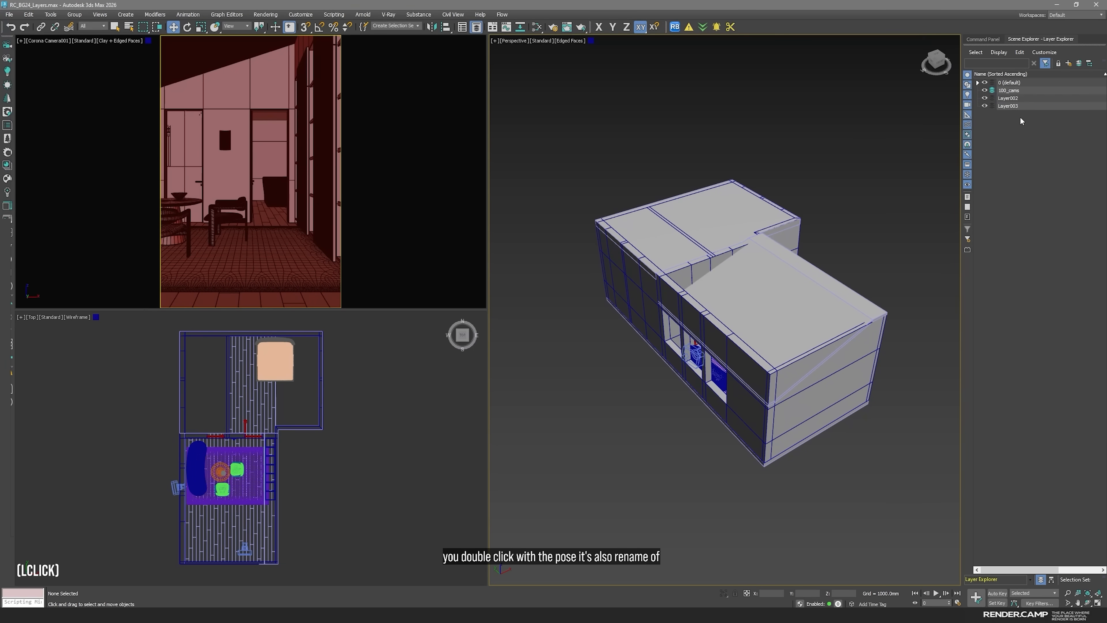
pyautogui.click(1010, 83)
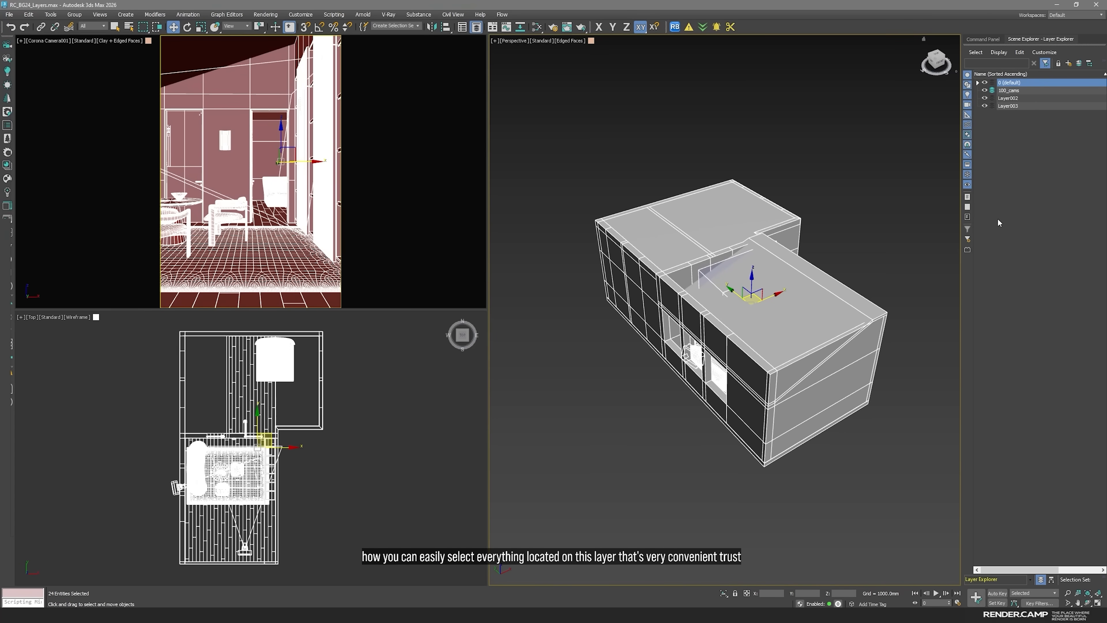
pyautogui.click(1009, 91)
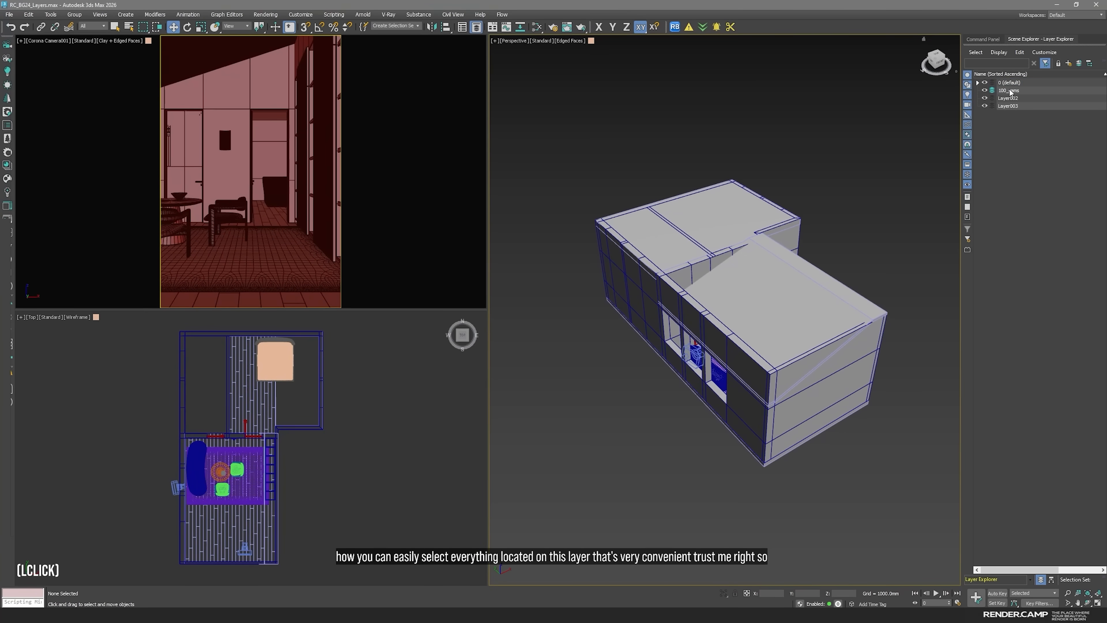
# - Rename the next layers to 101_light and 200_ceiling_base
pyautogui.click(1009, 98)
pyautogui.write('111_light')
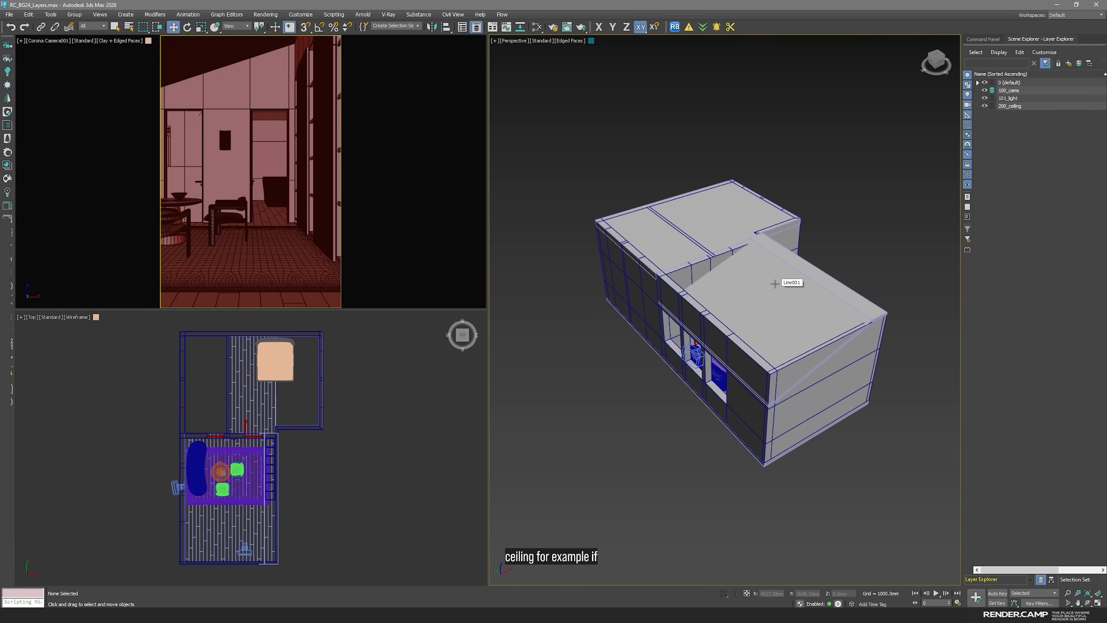
pyautogui.moveTo(867, 199)
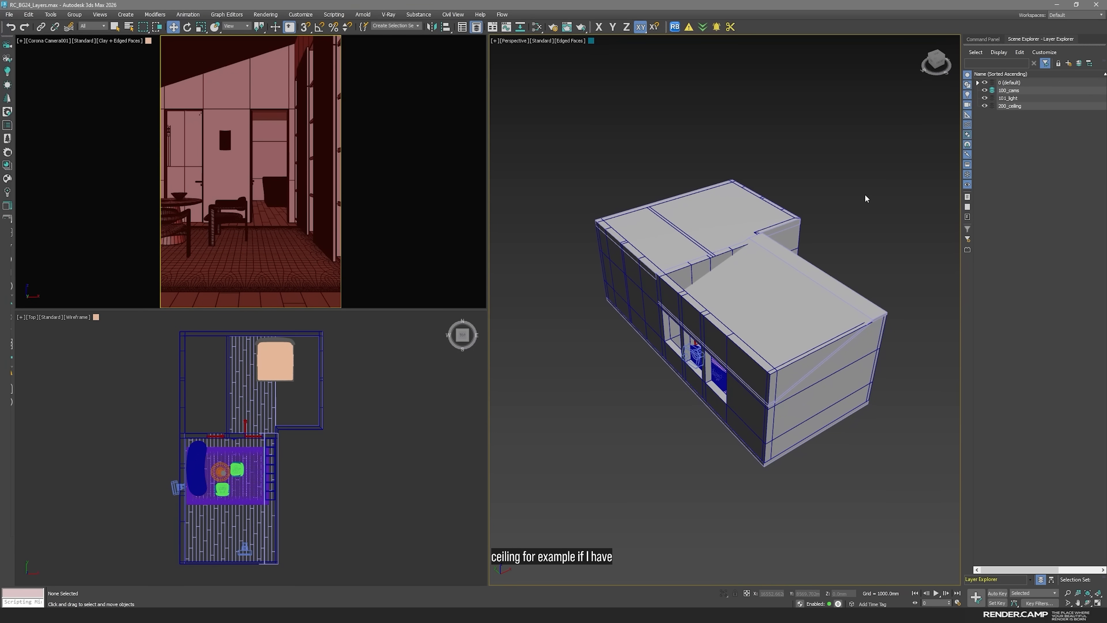
pyautogui.moveTo(1026, 134)
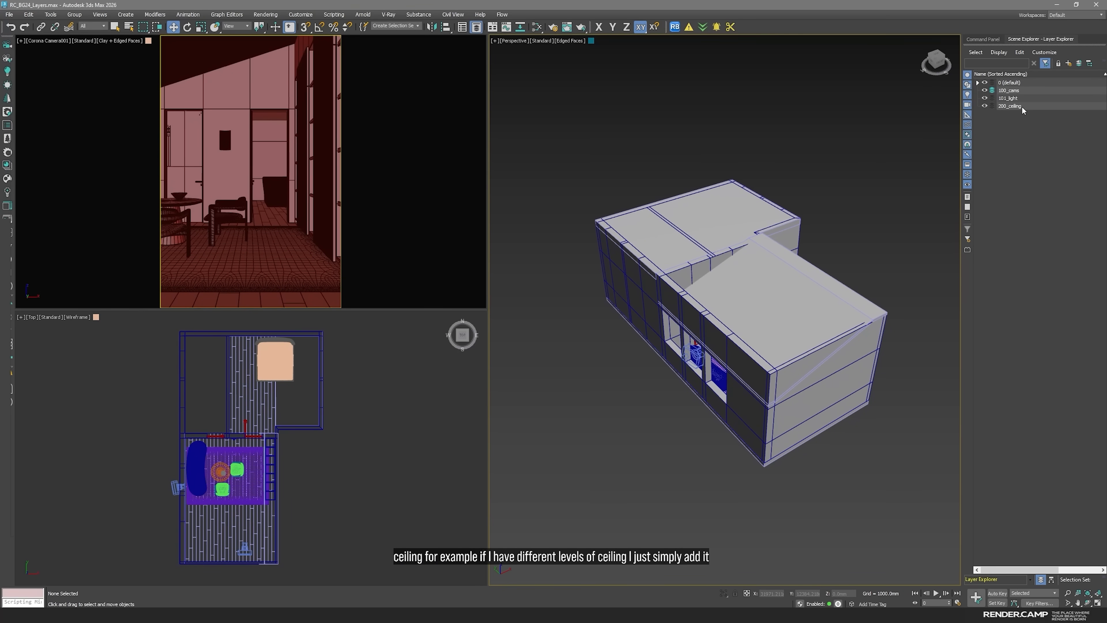
pyautogui.doubleClick(1010, 106)
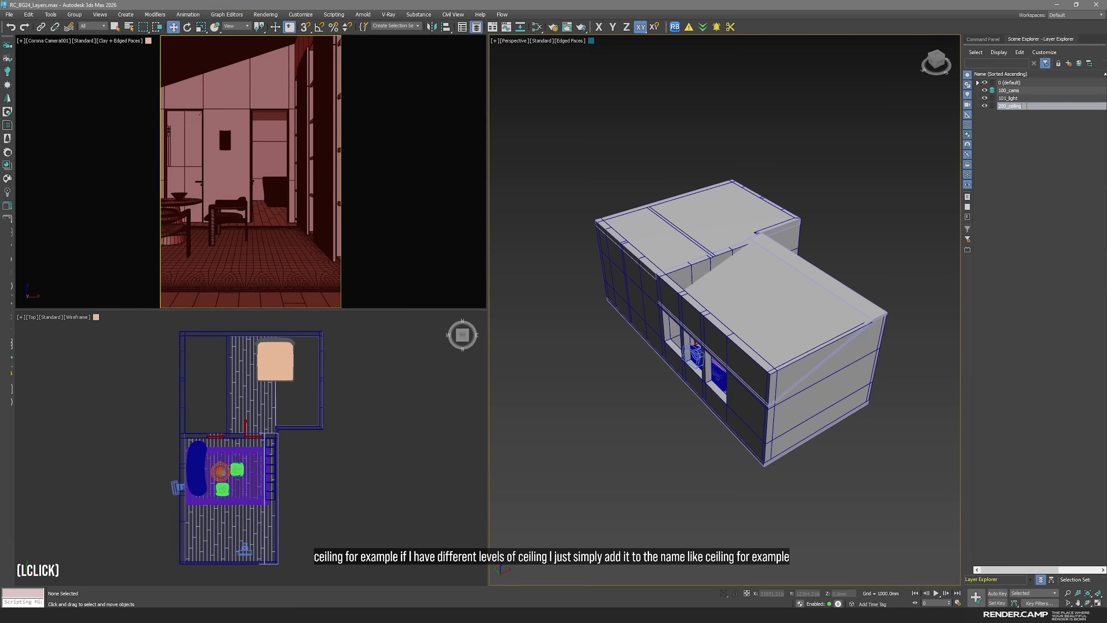
pyautogui.write('_base')
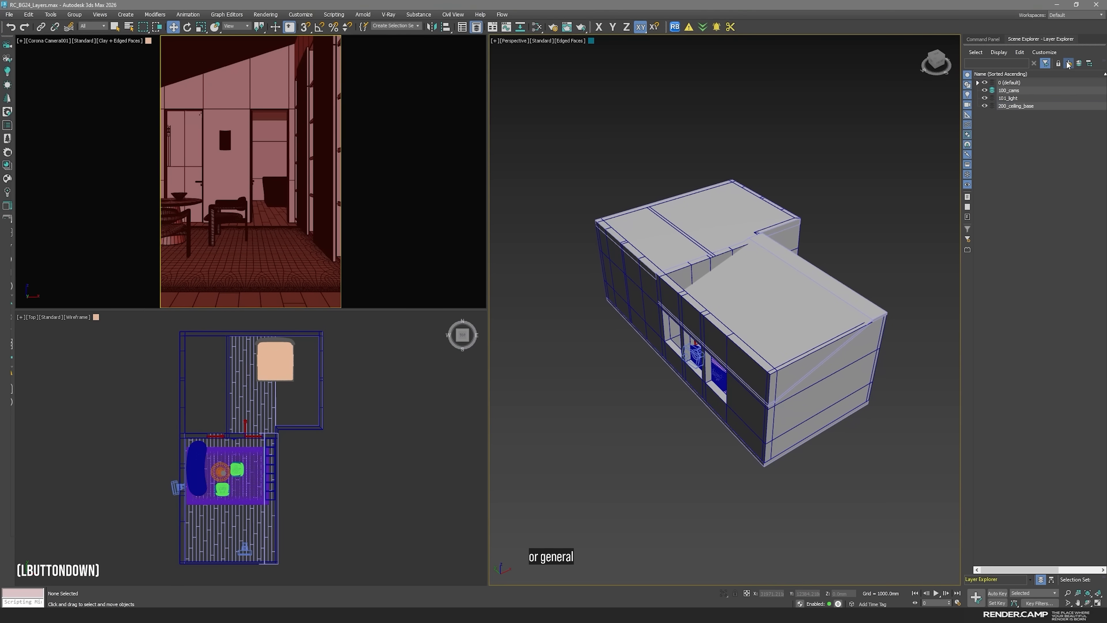
# - Add a new layer named 201_ceiling_int for the interior ceiling
pyautogui.click(1059, 63)
pyautogui.write('201_ceiling_int')
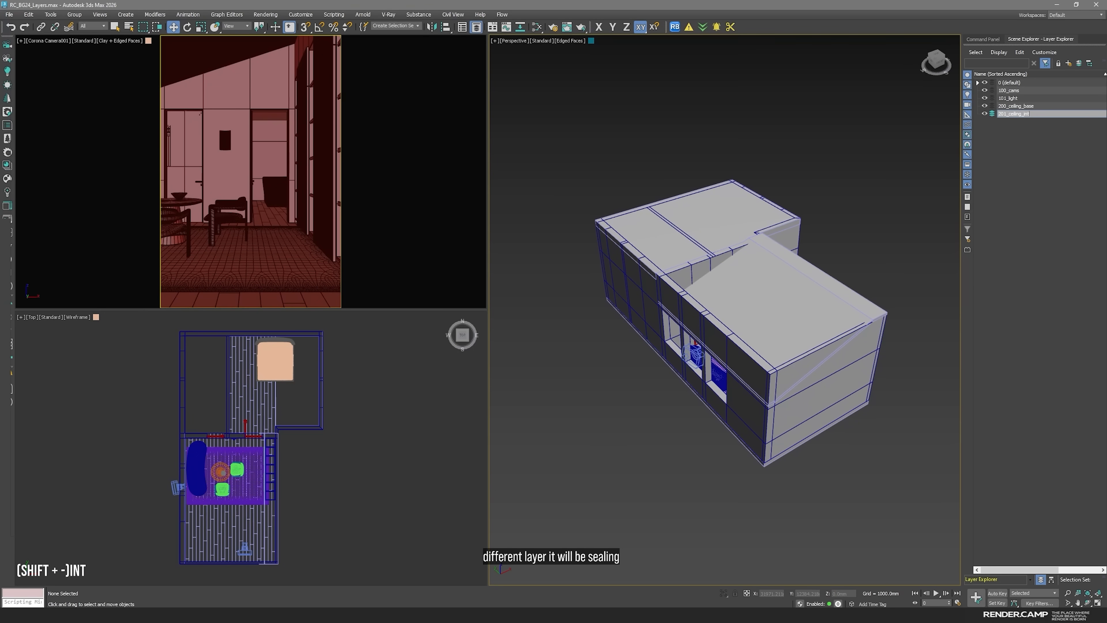
pyautogui.click(1014, 114)
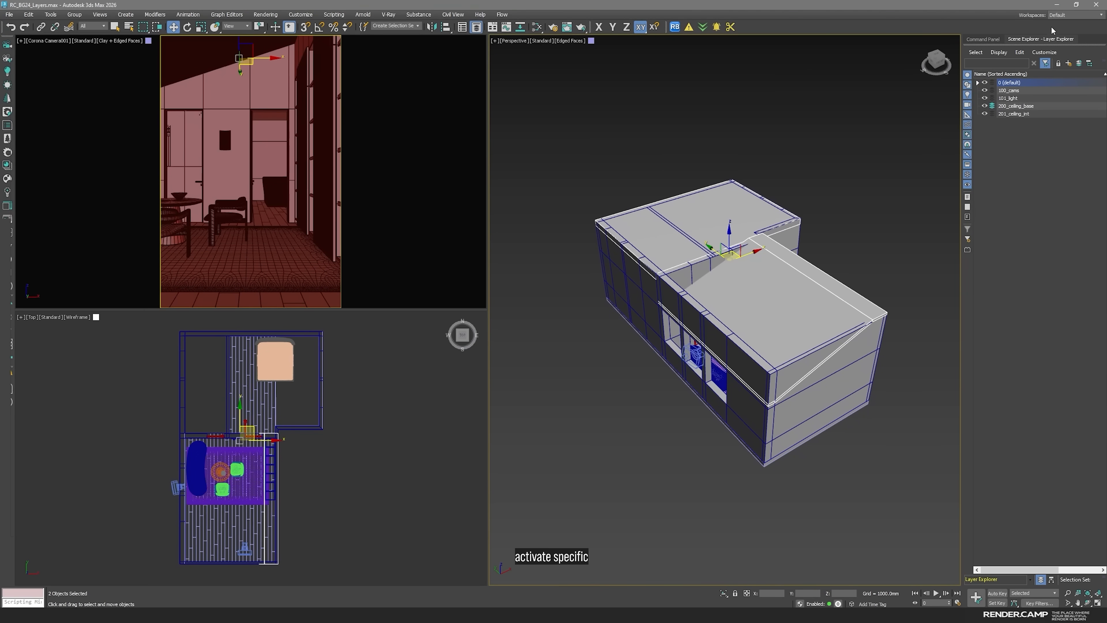
pyautogui.moveTo(1080, 63)
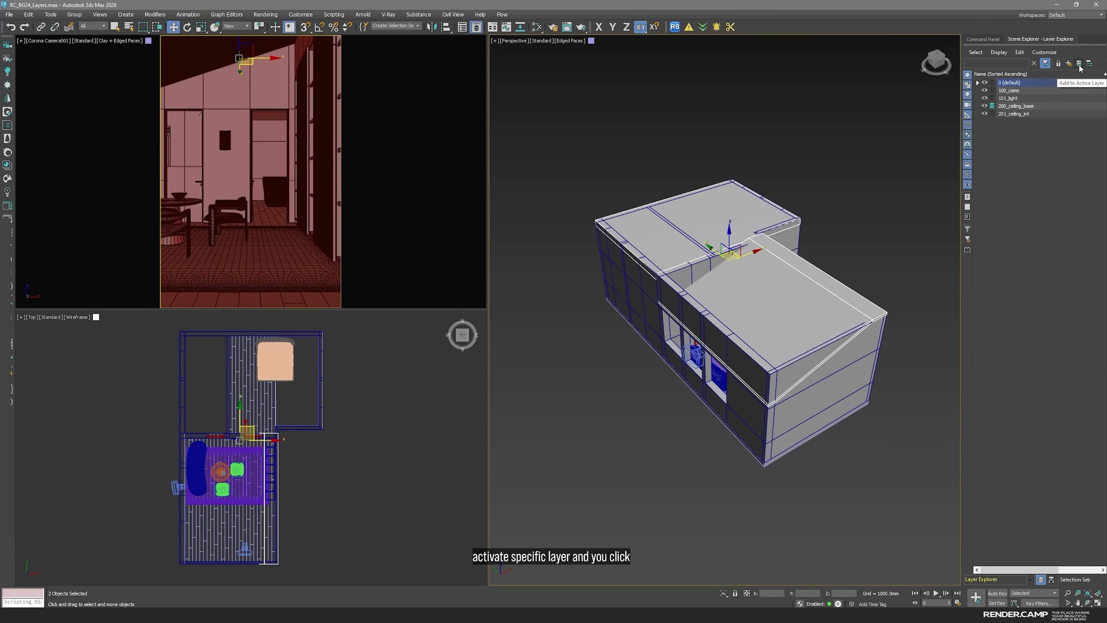
# - Move the ceiling pieces onto 200_ceiling_base and 201_ceiling_int and hide both layers
pyautogui.click(1017, 107)
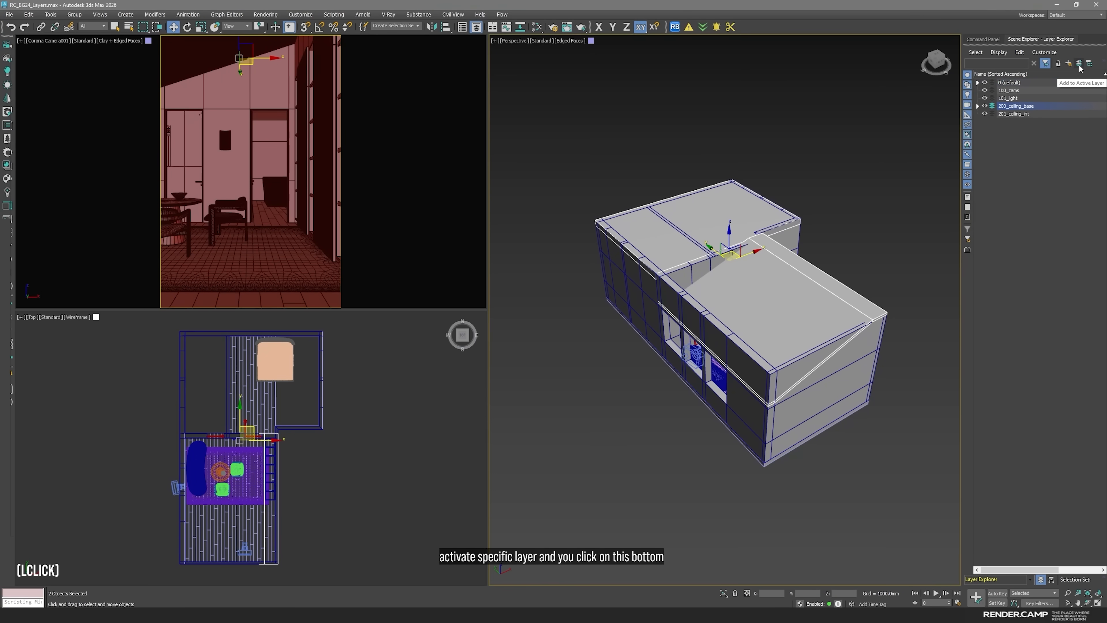
pyautogui.moveTo(1064, 112)
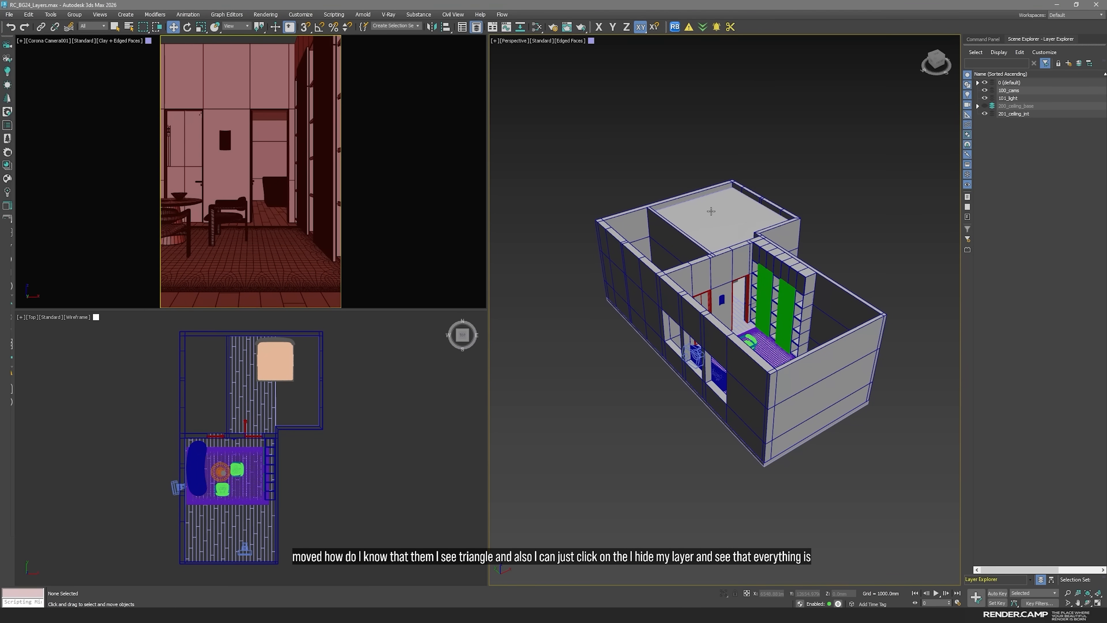
pyautogui.moveTo(711, 210)
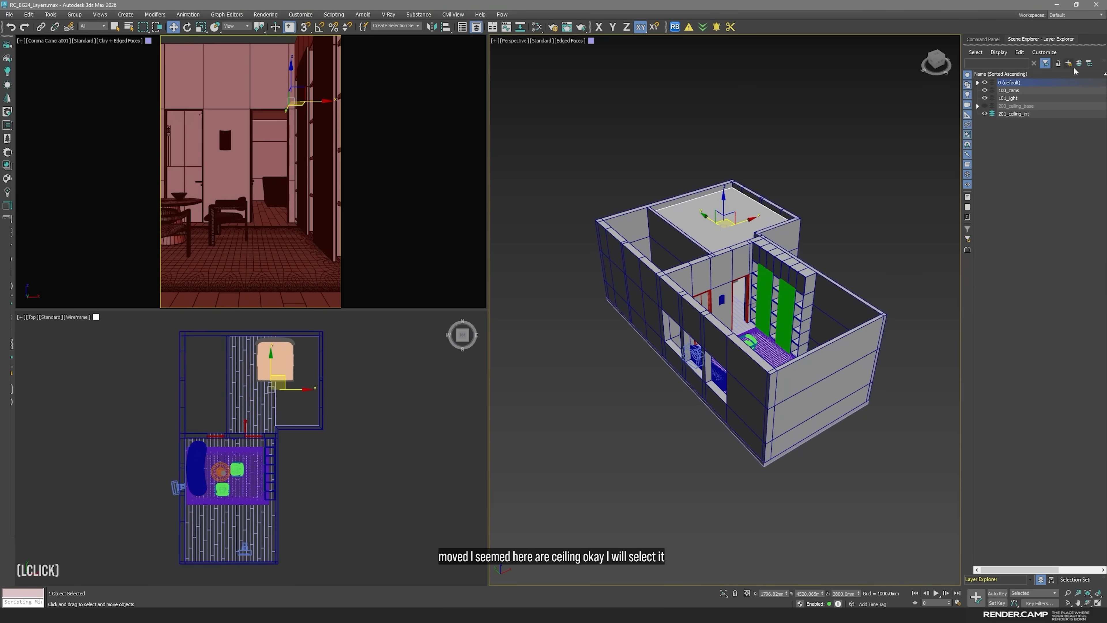
pyautogui.click(1016, 113)
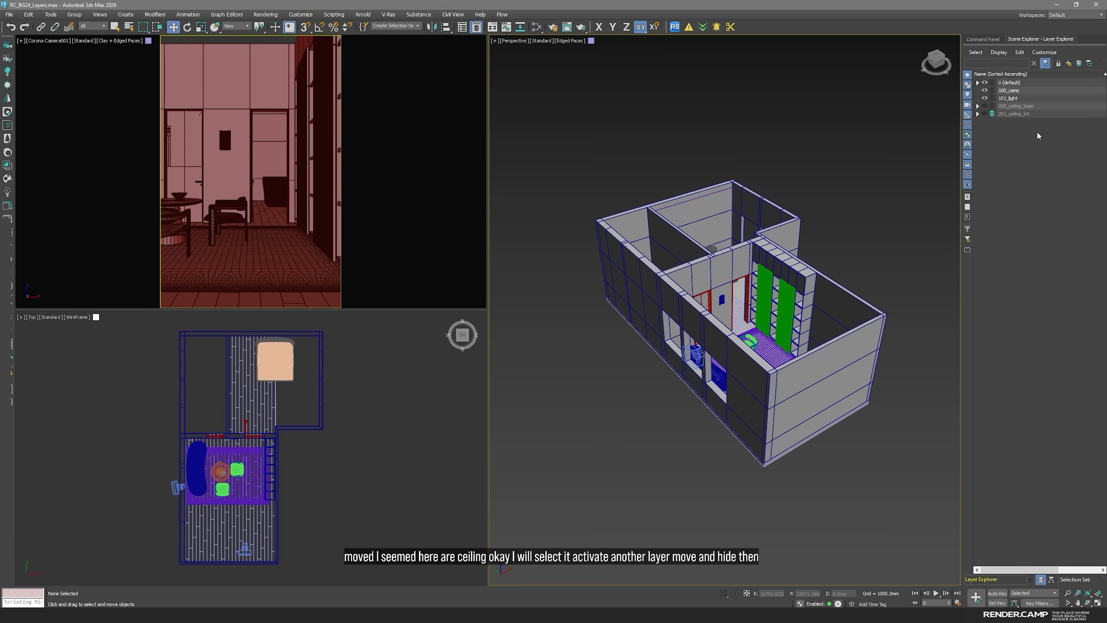
# - Create a 300_walls layer, add the walls to it and select all its objects for isolation
pyautogui.click(1068, 63)
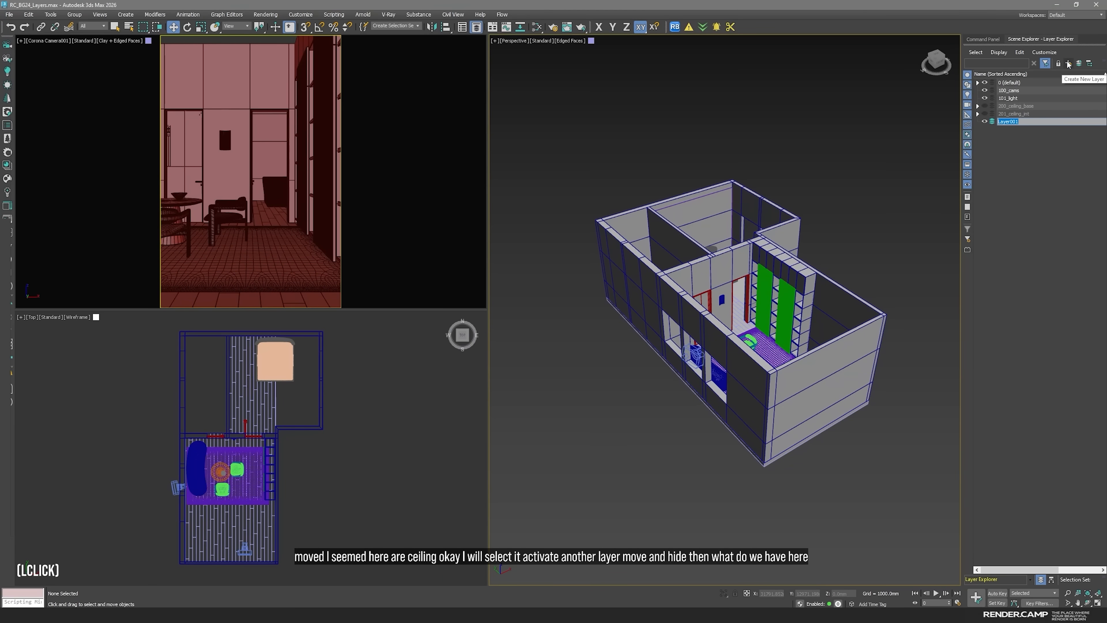
pyautogui.write('300_walls')
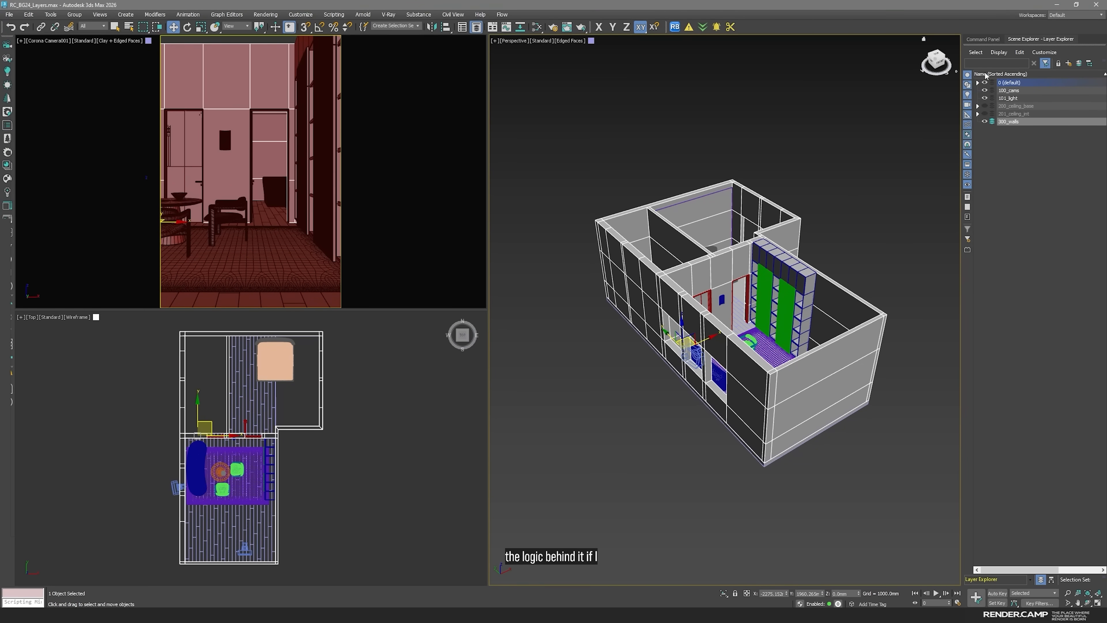
pyautogui.click(1010, 121)
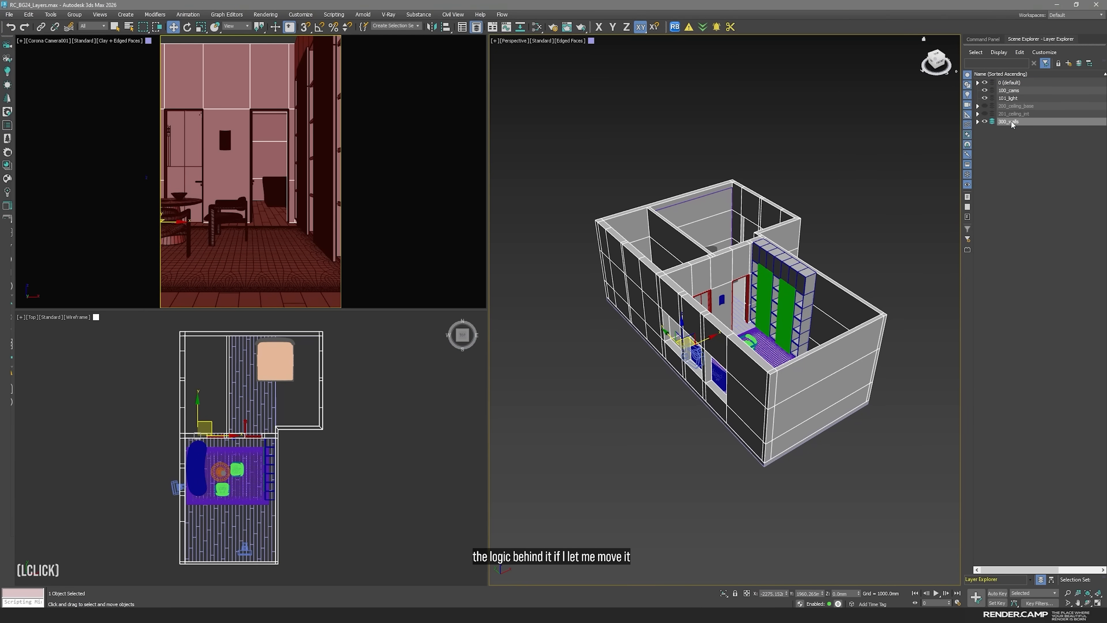
pyautogui.doubleClick(1010, 121)
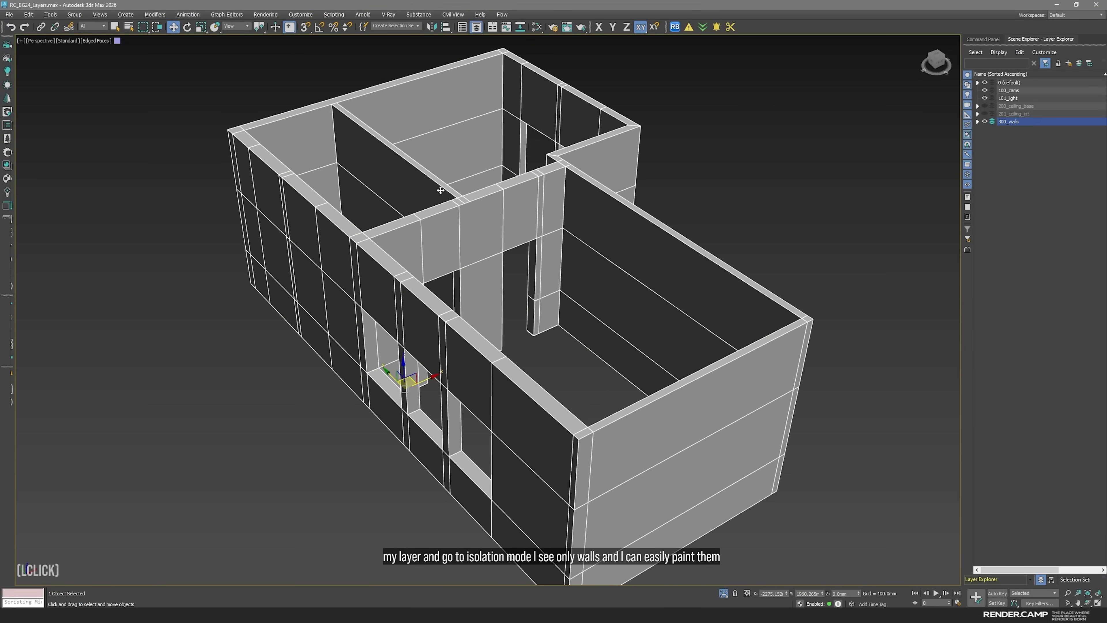
pyautogui.moveTo(671, 304)
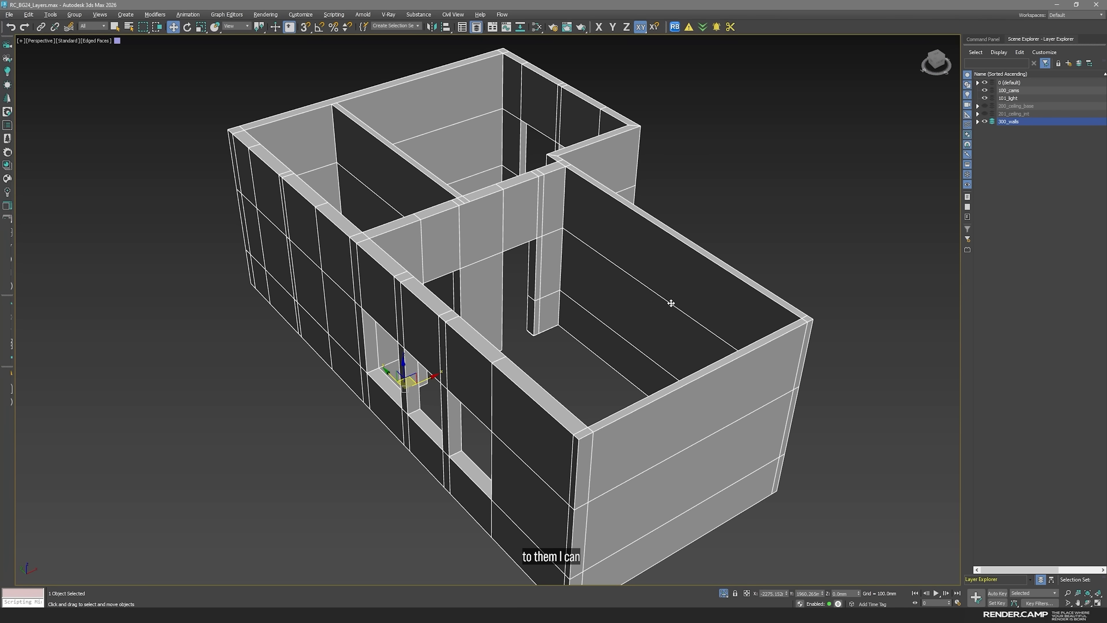
pyautogui.moveTo(683, 301)
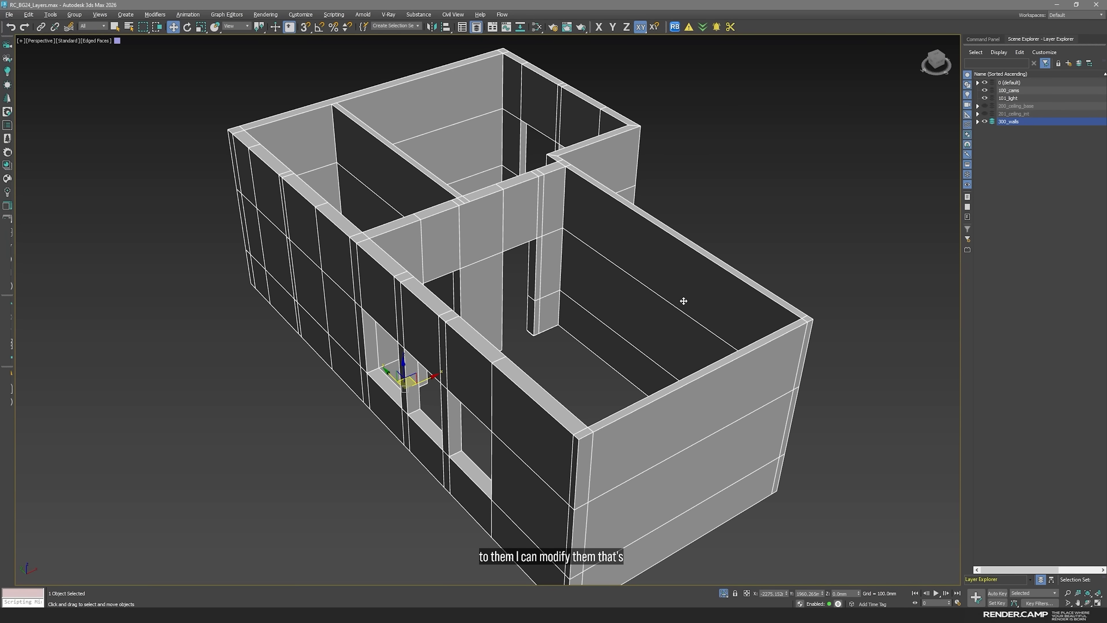
pyautogui.moveTo(1064, 428)
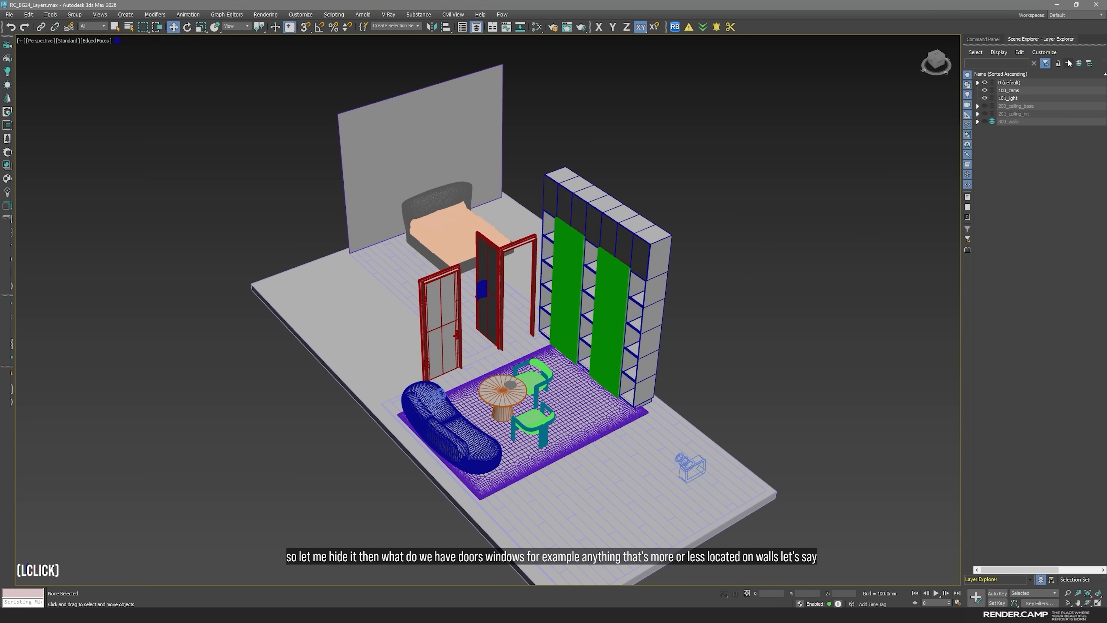
# - Create a new 301_doors layer and make it the active layer for the door frames
pyautogui.click(1069, 63)
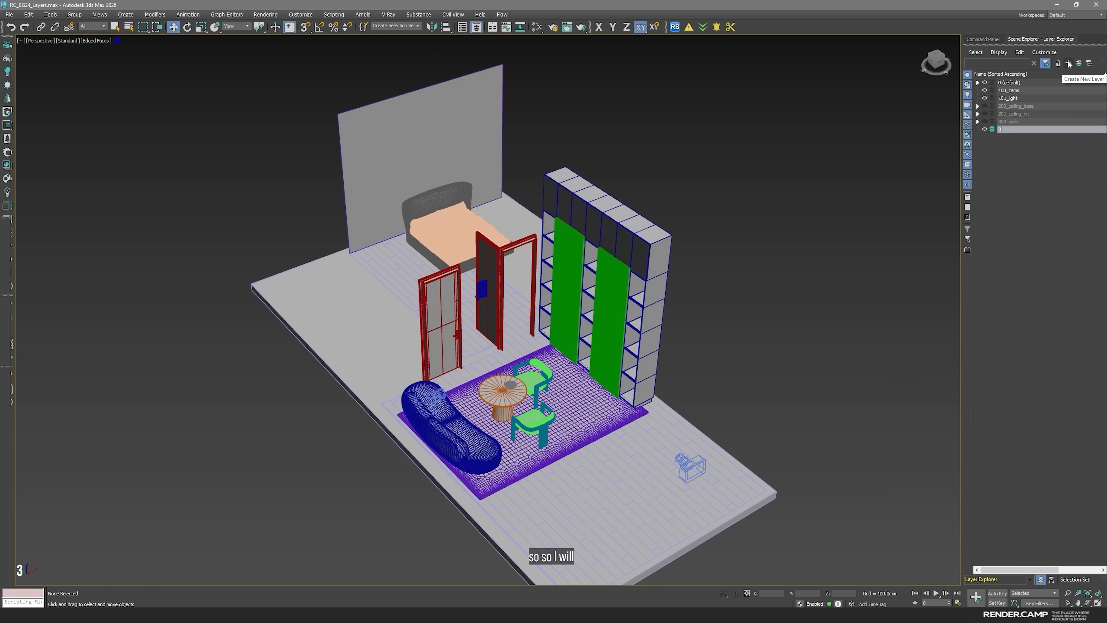
pyautogui.click(1069, 62)
pyautogui.write('301_doors')
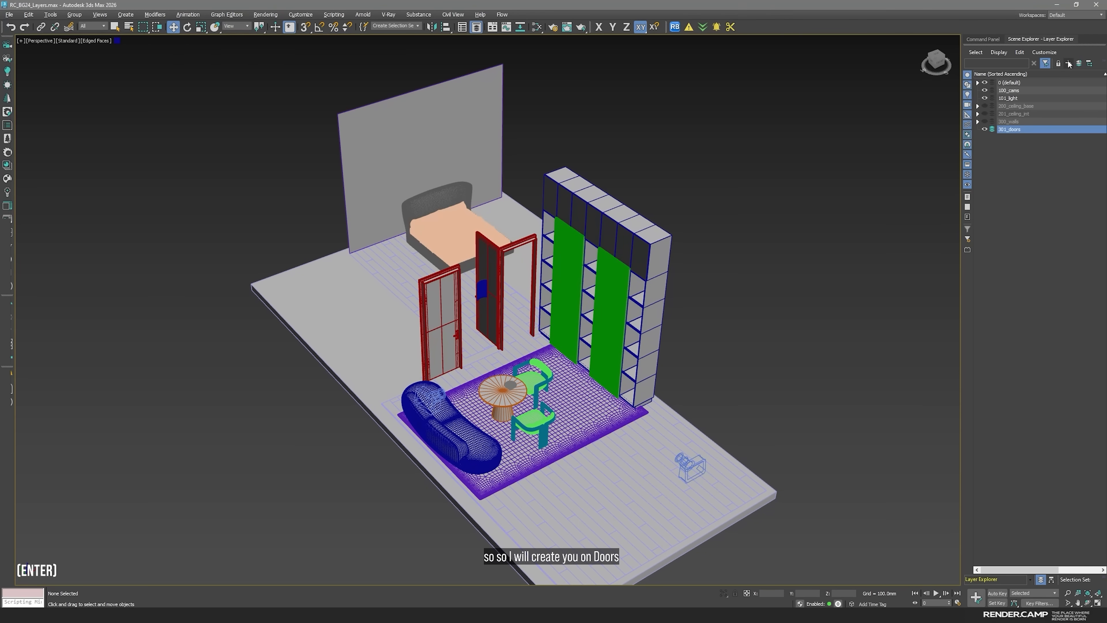
pyautogui.click(438, 318)
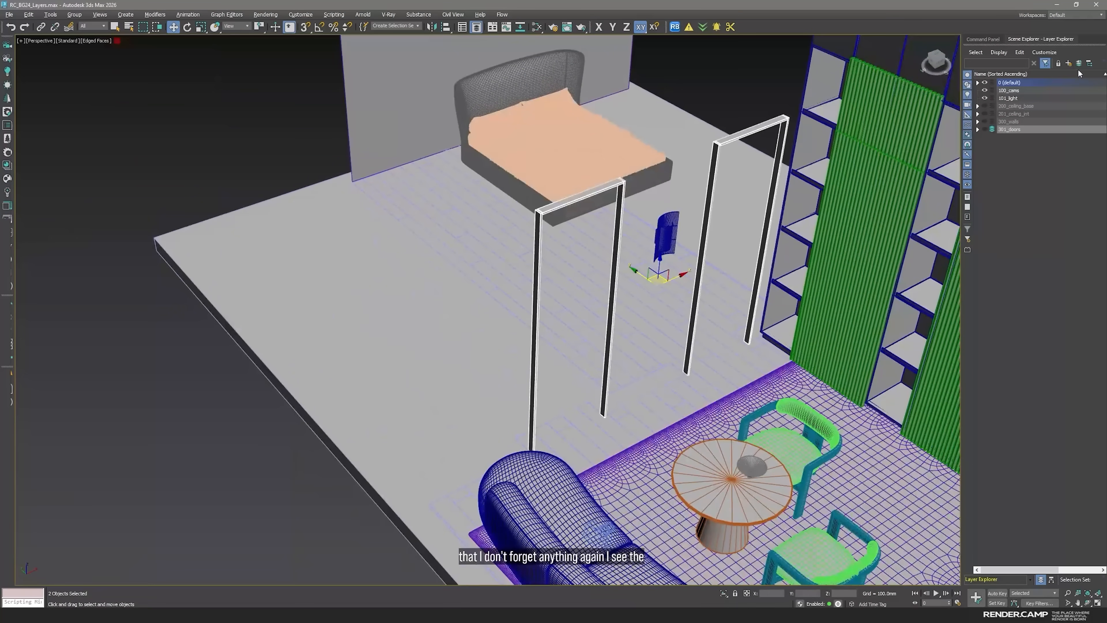
pyautogui.moveTo(635, 268); pyautogui.dragTo(466, 255)
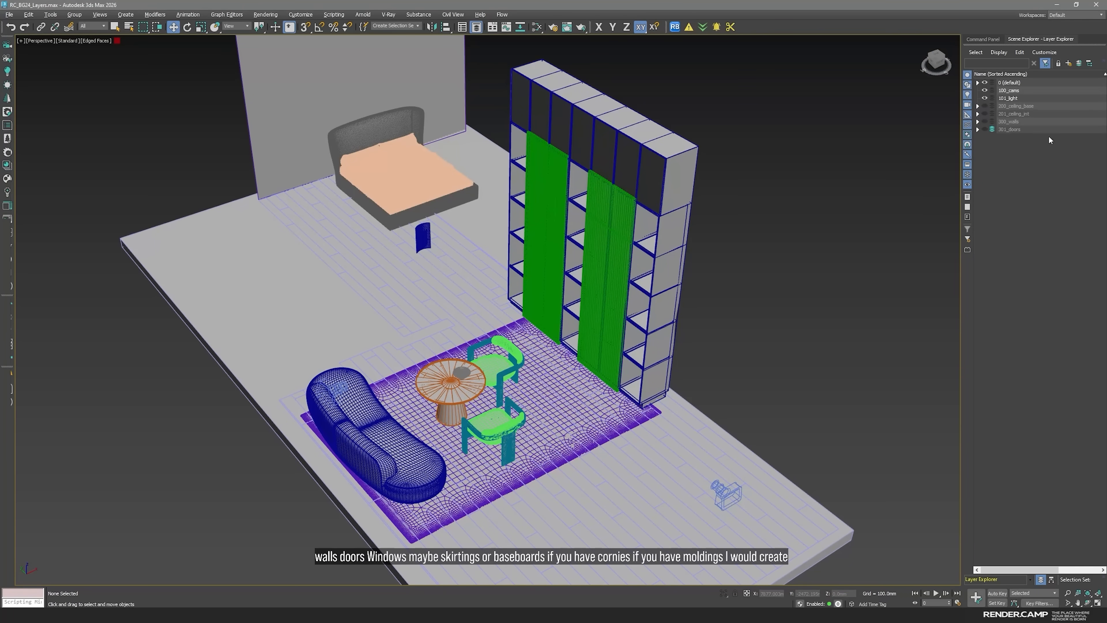
pyautogui.moveTo(1052, 186)
pyautogui.write('400_floor')
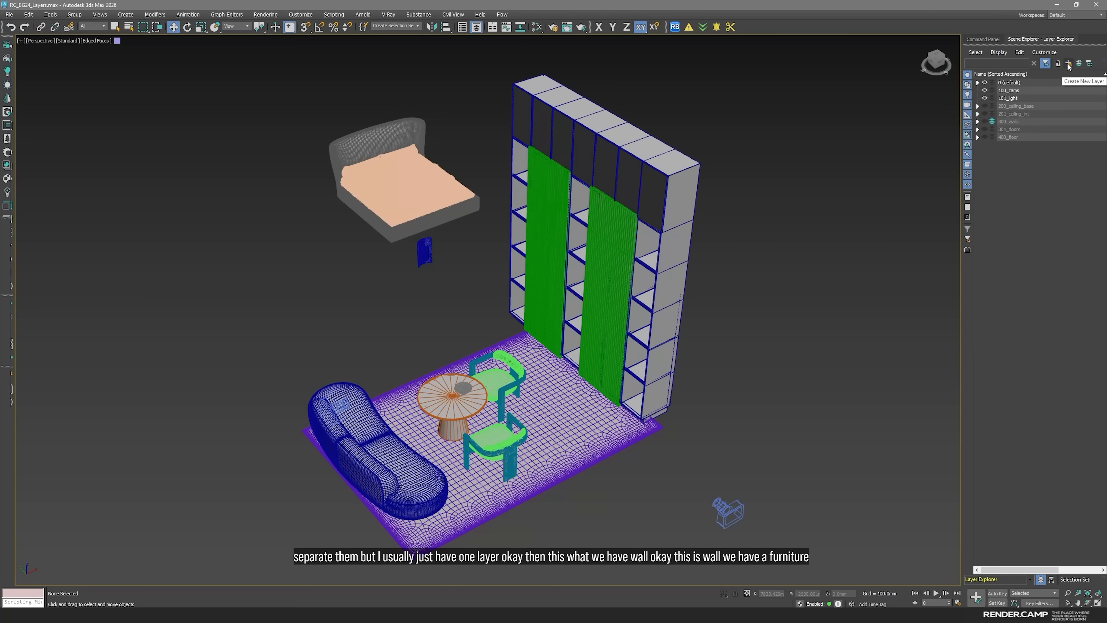
# - Create a new layer and rename it 500_furn via the right-click Rename option
pyautogui.click(1068, 63)
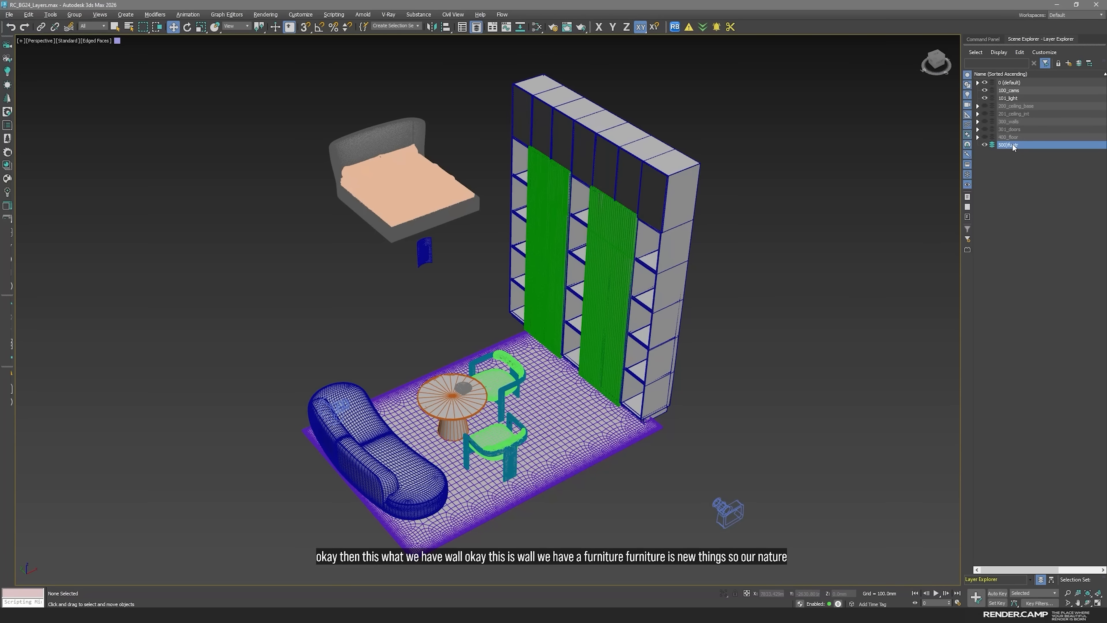
pyautogui.rightClick(1013, 146)
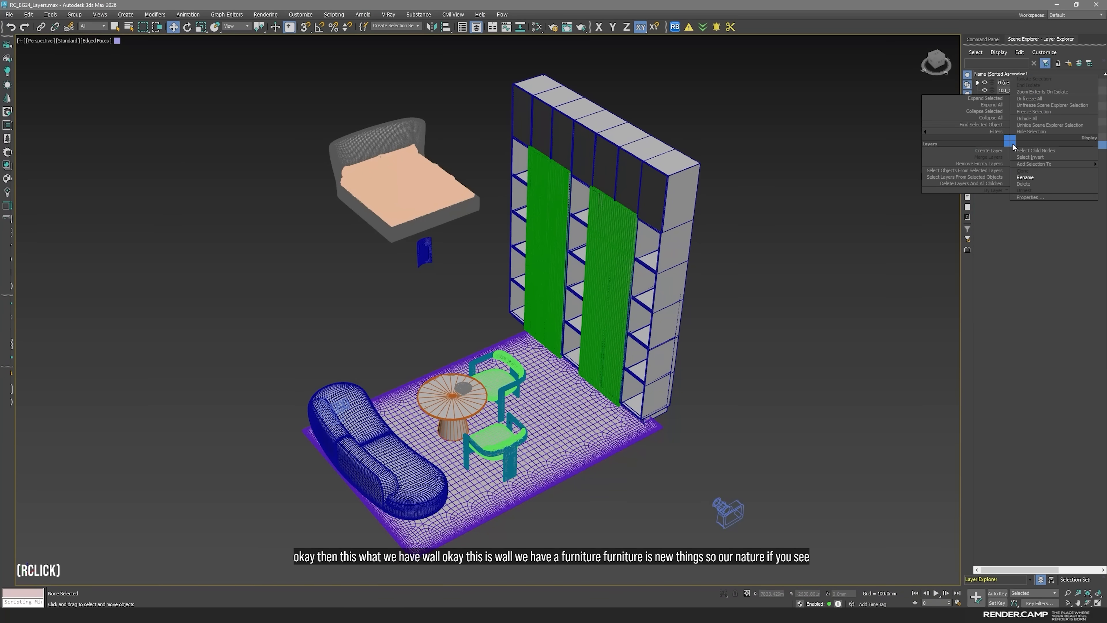
pyautogui.click(1026, 176)
pyautogui.write('500_furni')
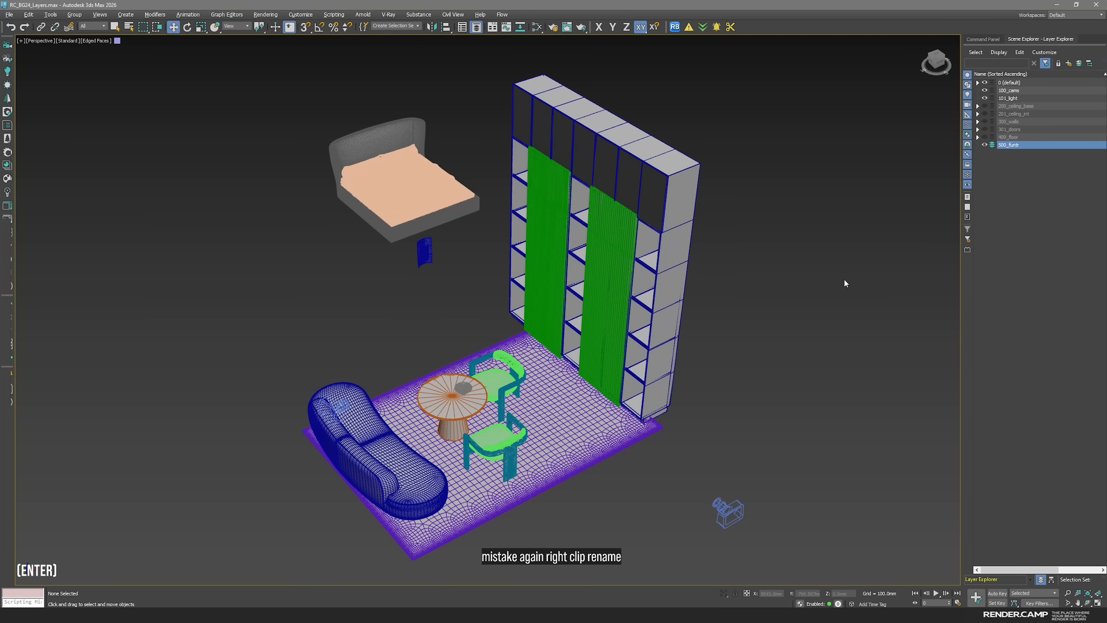
pyautogui.click(607, 268)
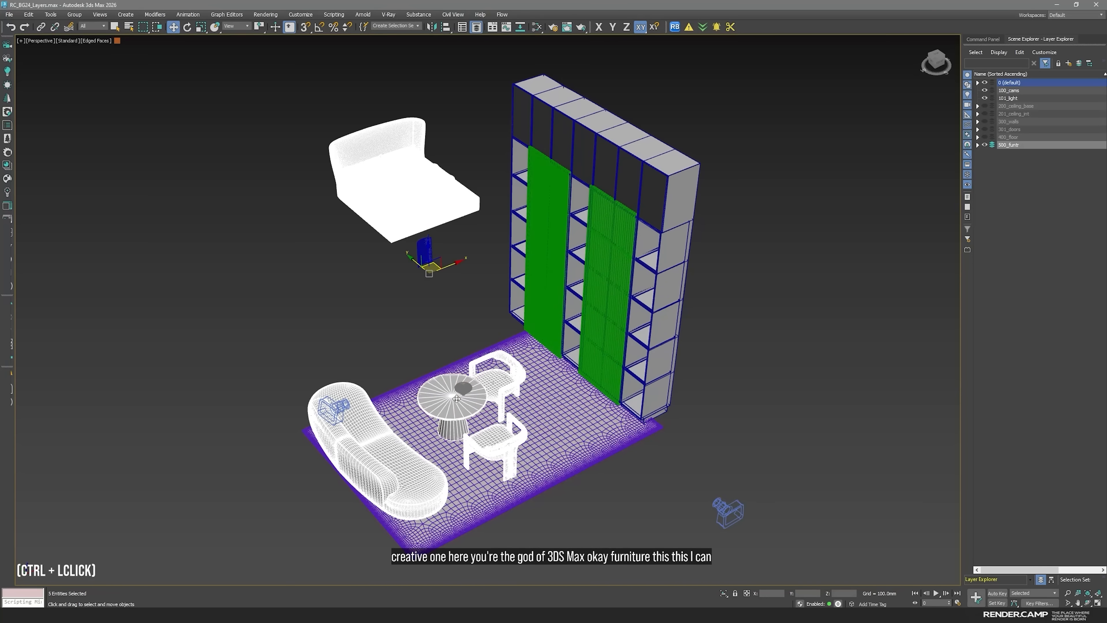
# - Hide the furniture layer and select both cameras in the scene
pyautogui.click(1010, 145)
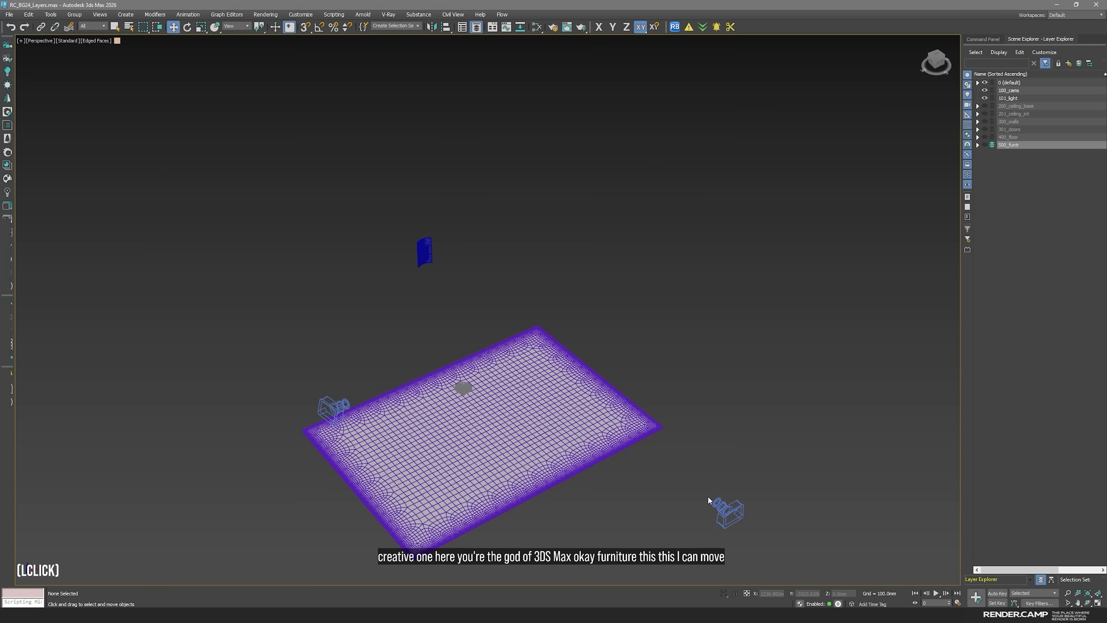
pyautogui.click(726, 512)
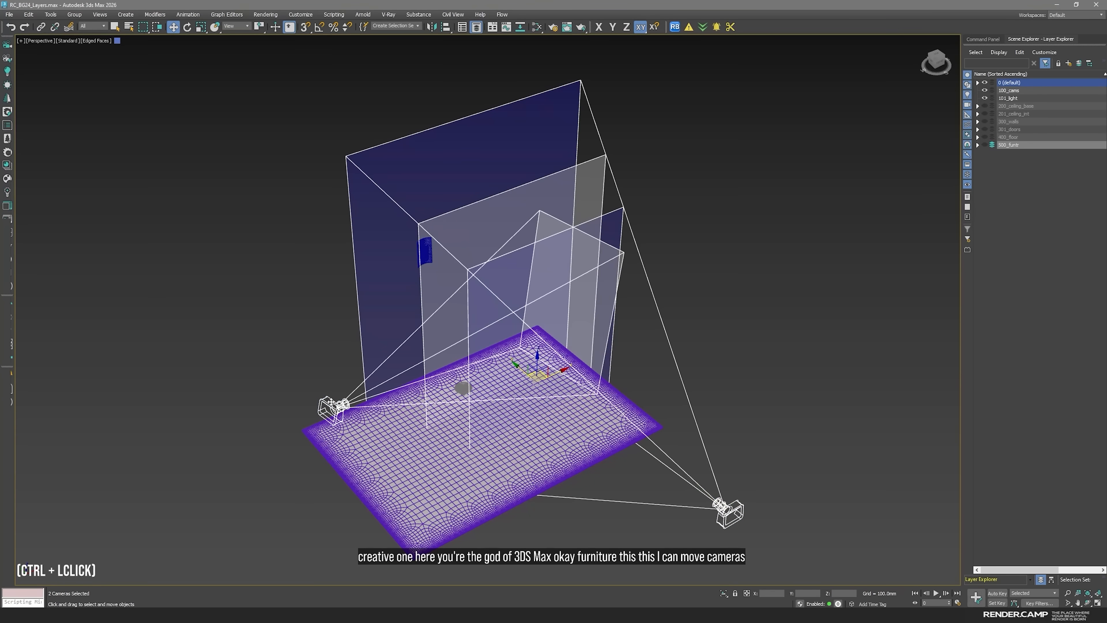
pyautogui.click(1010, 145)
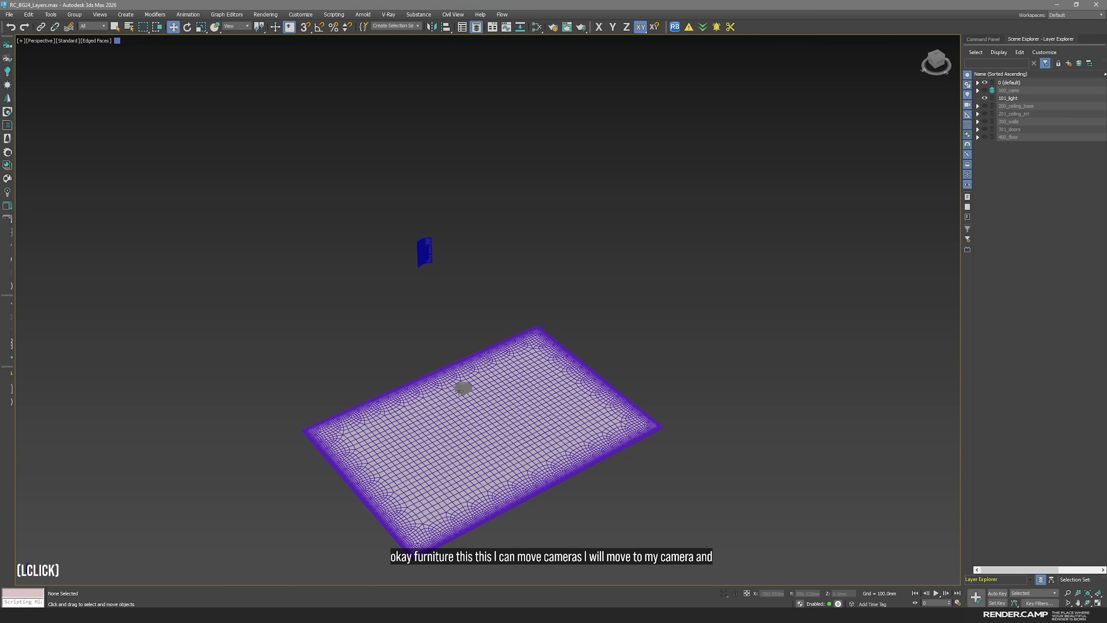
# - Hide the two cameras and select the wall lamp, leaving floor and lamp visible
pyautogui.click(423, 251)
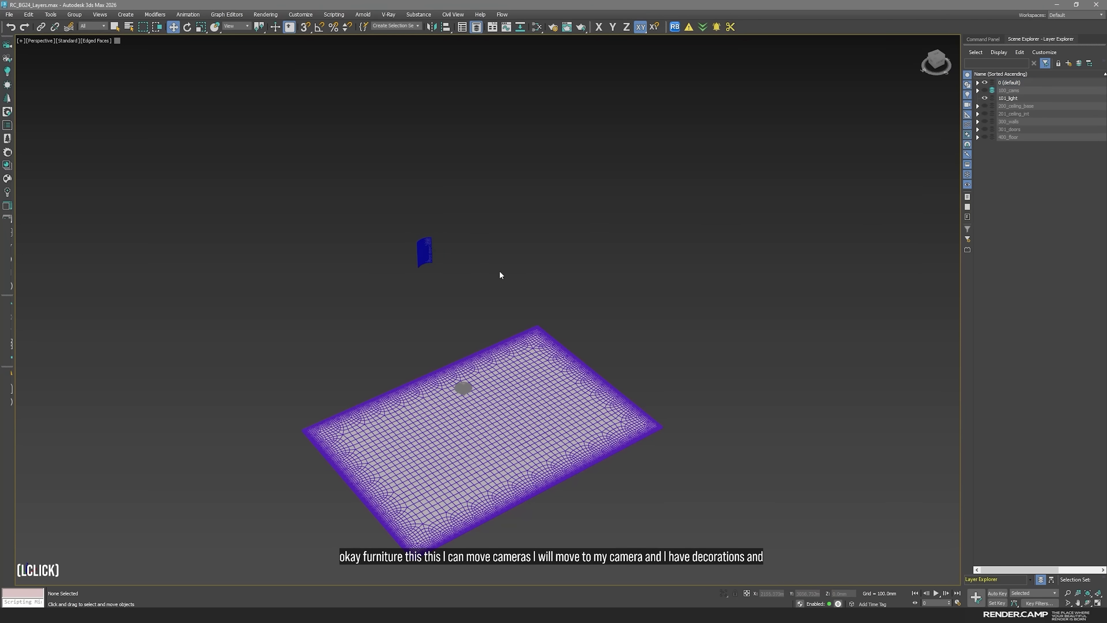
pyautogui.click(423, 251)
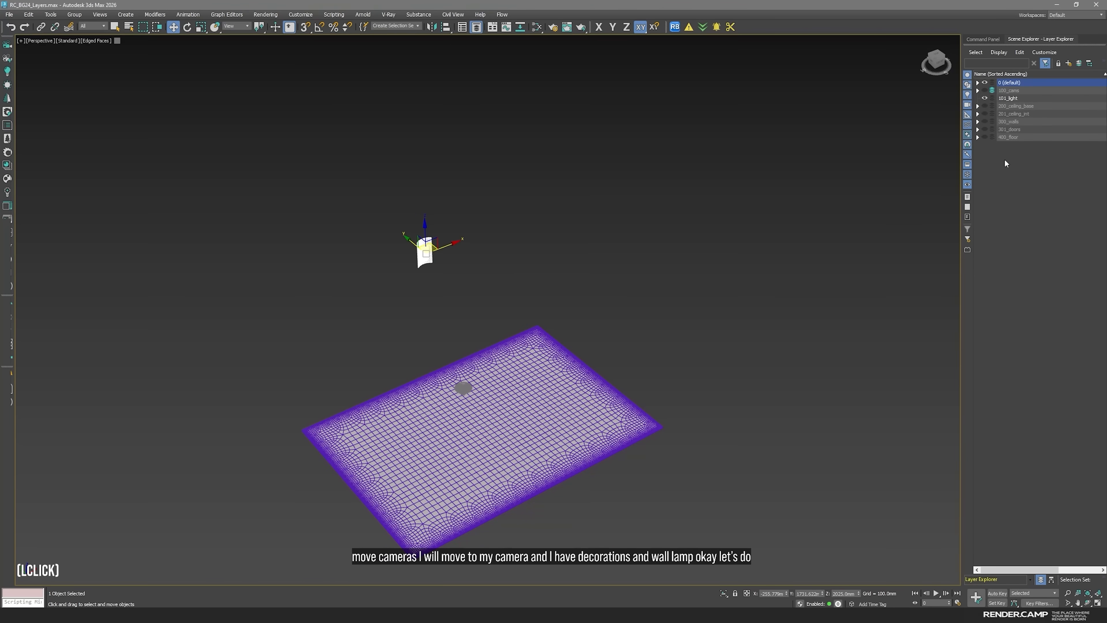
pyautogui.click(1068, 62)
pyautogui.write('500_')
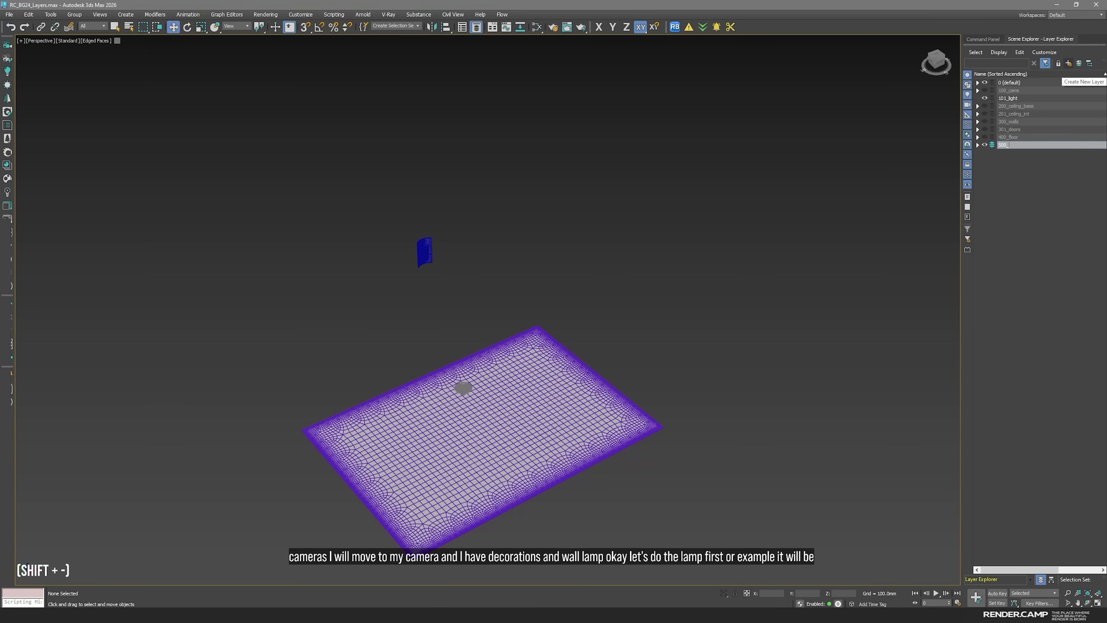
# - Name the new layer 500_lamps, move the wall lamp into it, and hide the layer
pyautogui.write('lamps')
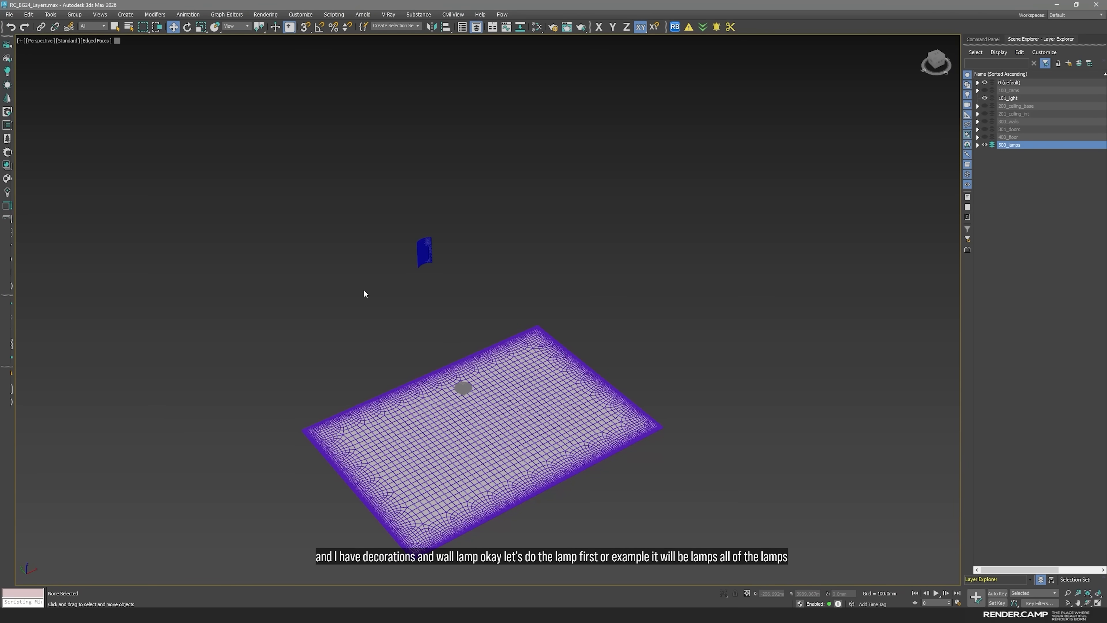
pyautogui.moveTo(412, 290)
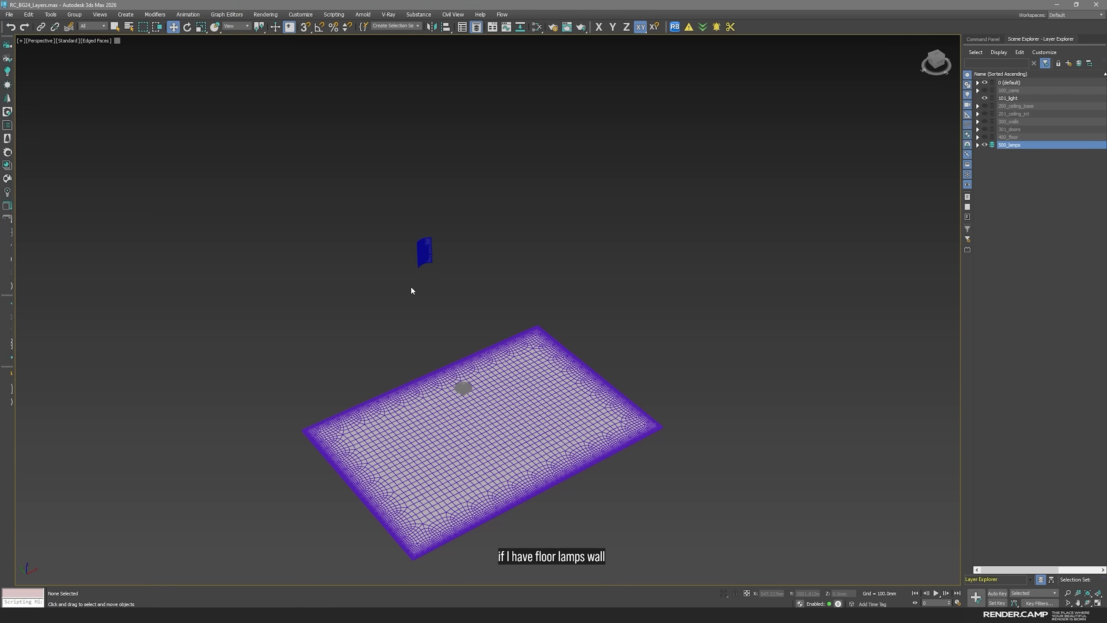
pyautogui.click(424, 251)
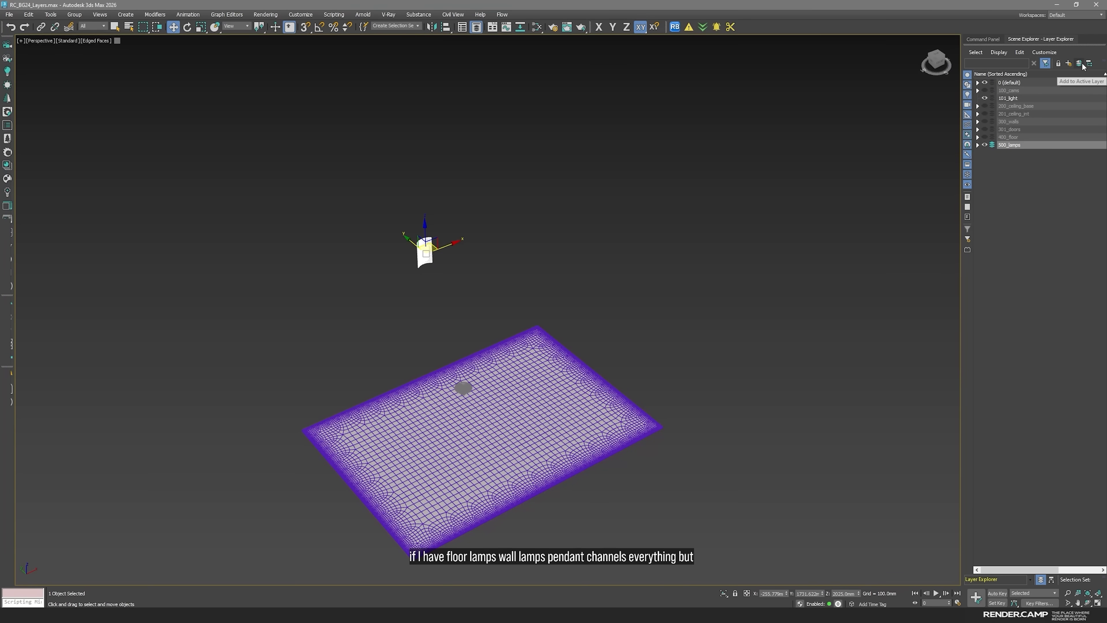
pyautogui.click(1010, 145)
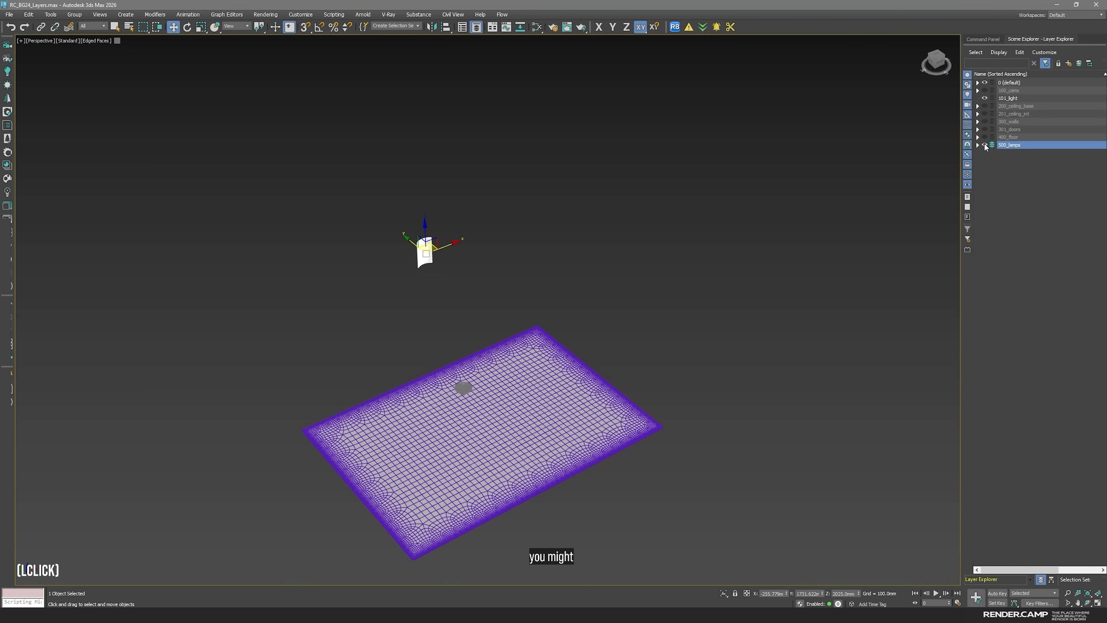
pyautogui.click(434, 406)
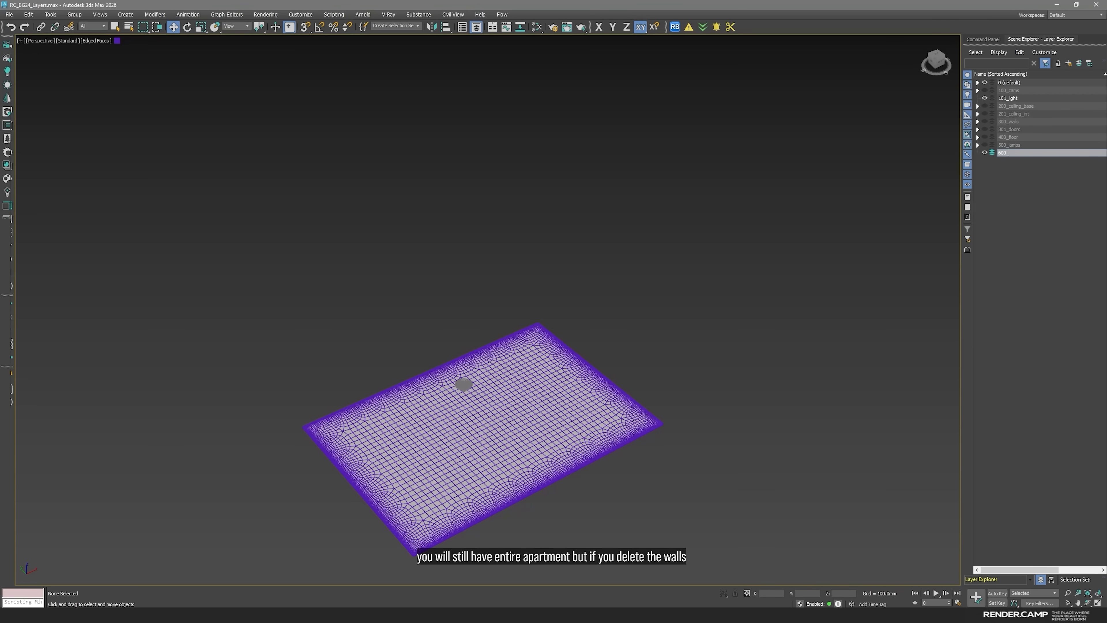
# - Name the new decorations layer 600_dec
pyautogui.write('dec')
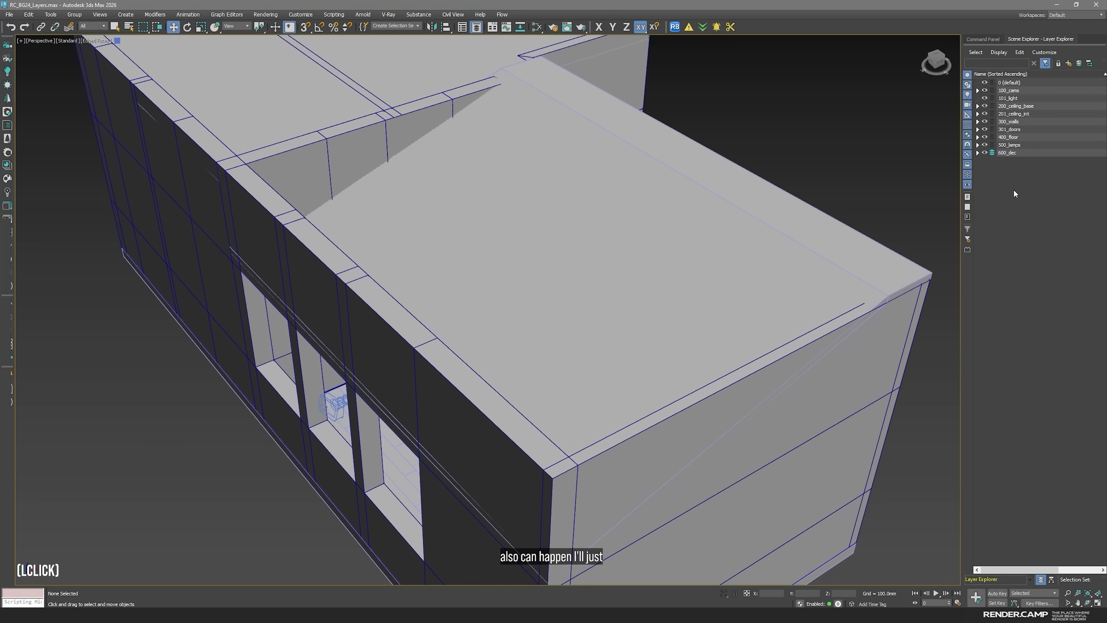
# - Nest an empty layer under 600_dec, then remove it via its right-click options
pyautogui.click(1010, 152)
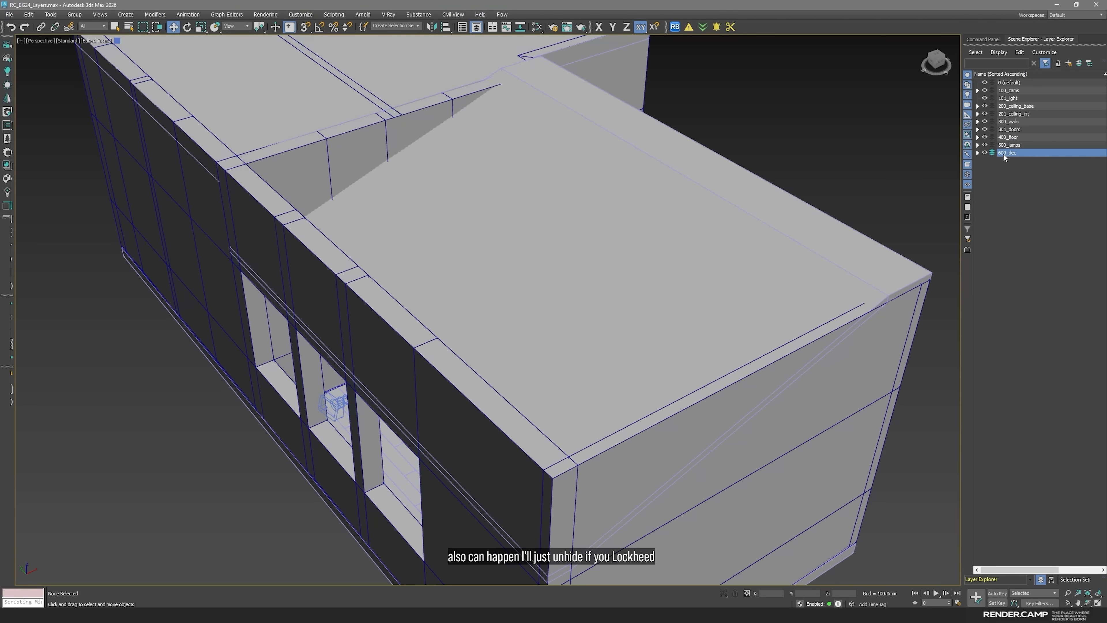
pyautogui.click(1070, 64)
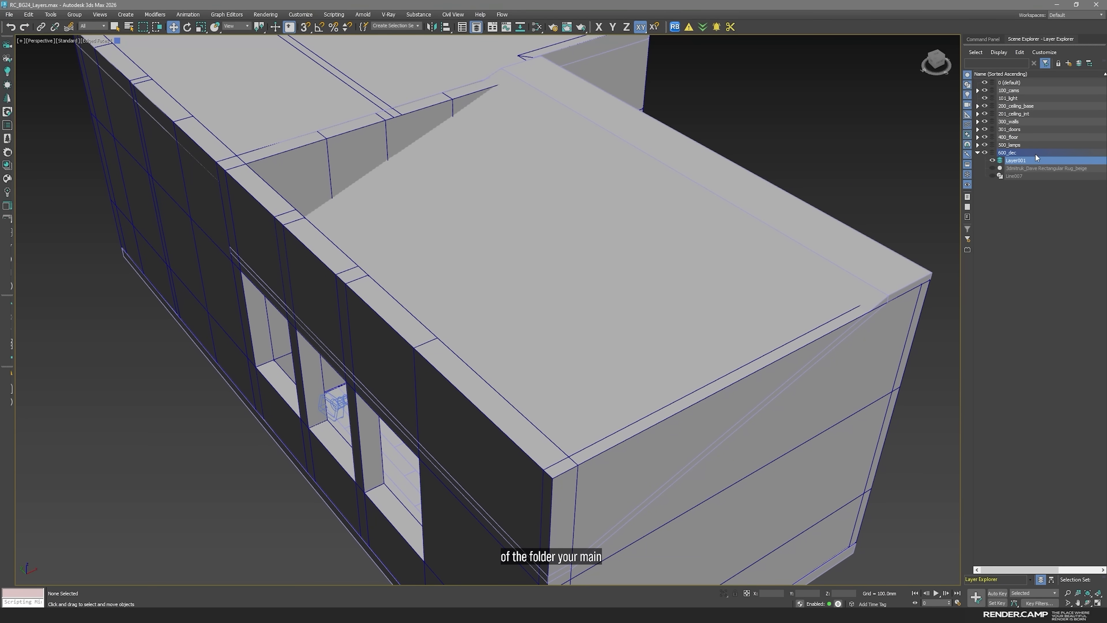
pyautogui.moveTo(1034, 232)
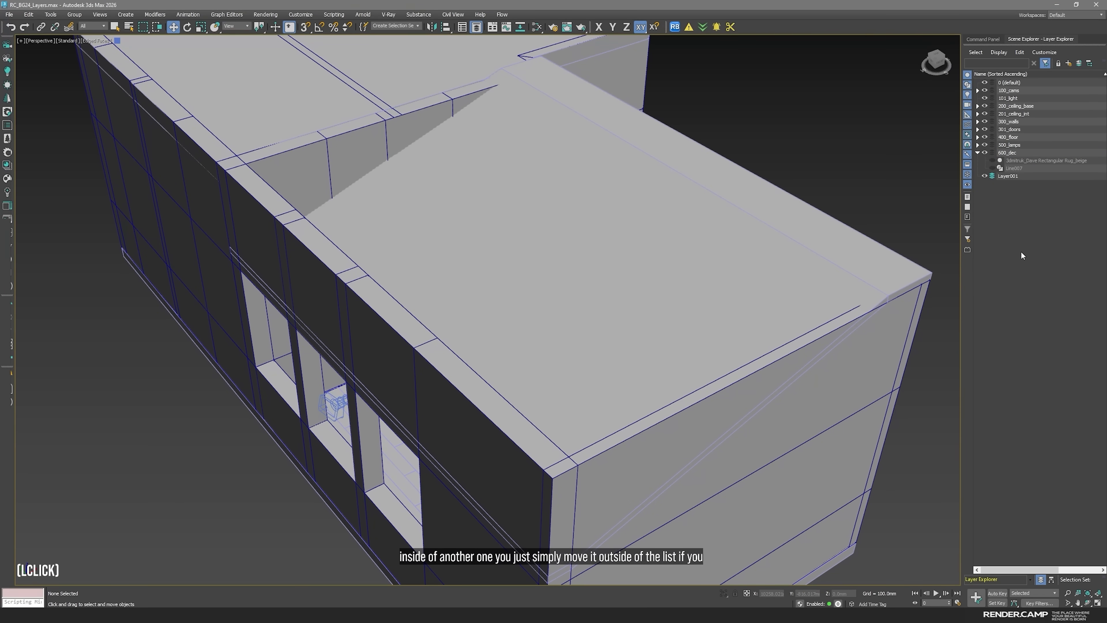
pyautogui.rightClick(1008, 176)
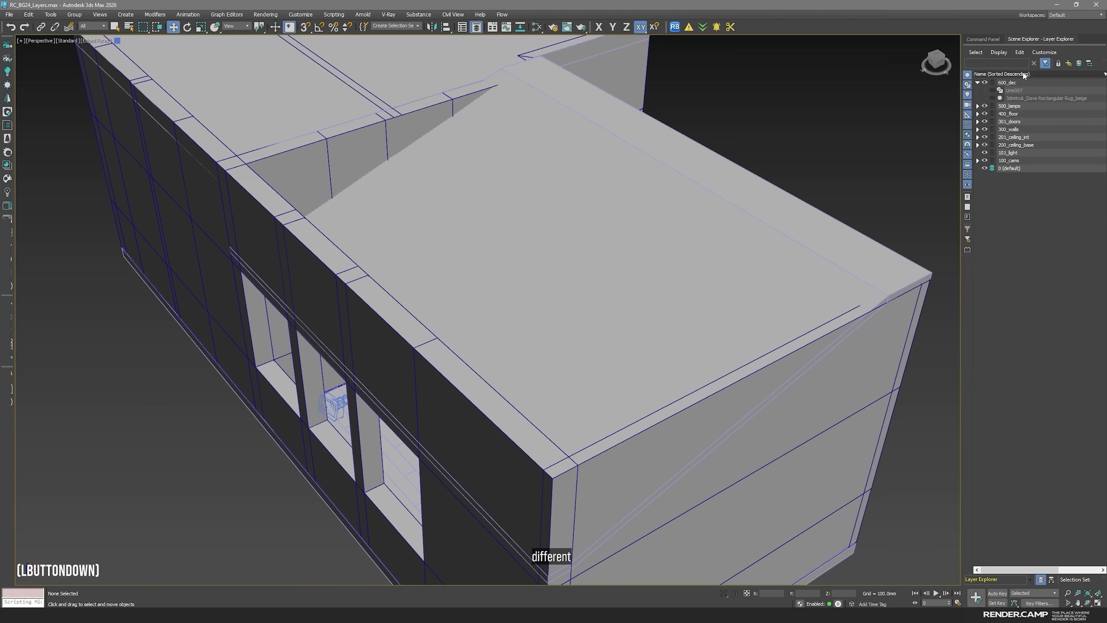
pyautogui.click(1000, 75)
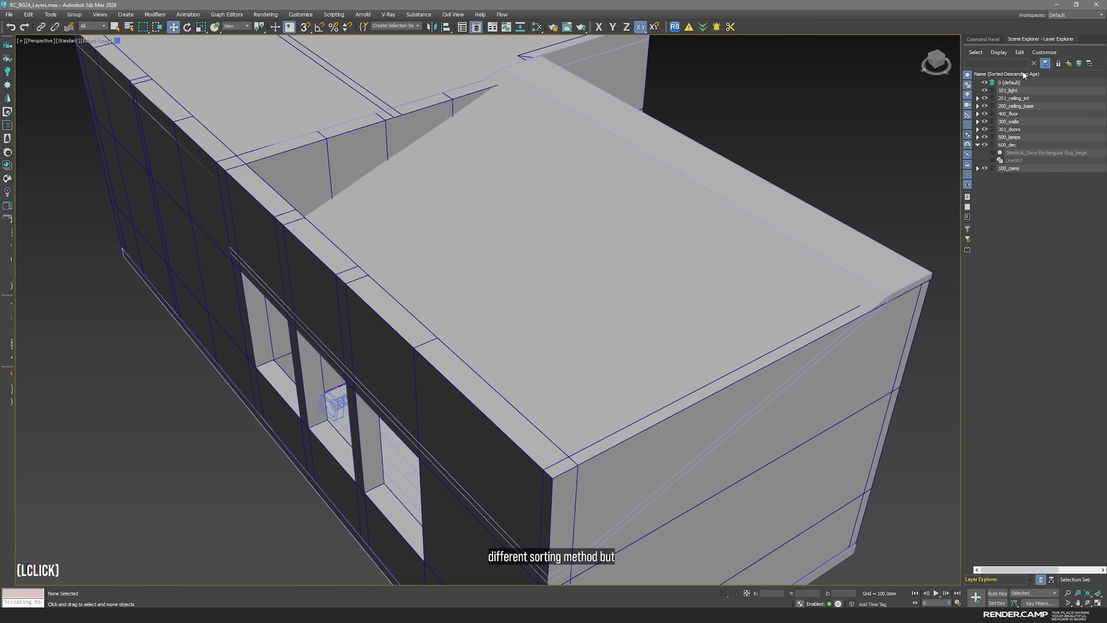
pyautogui.moveTo(1010, 78)
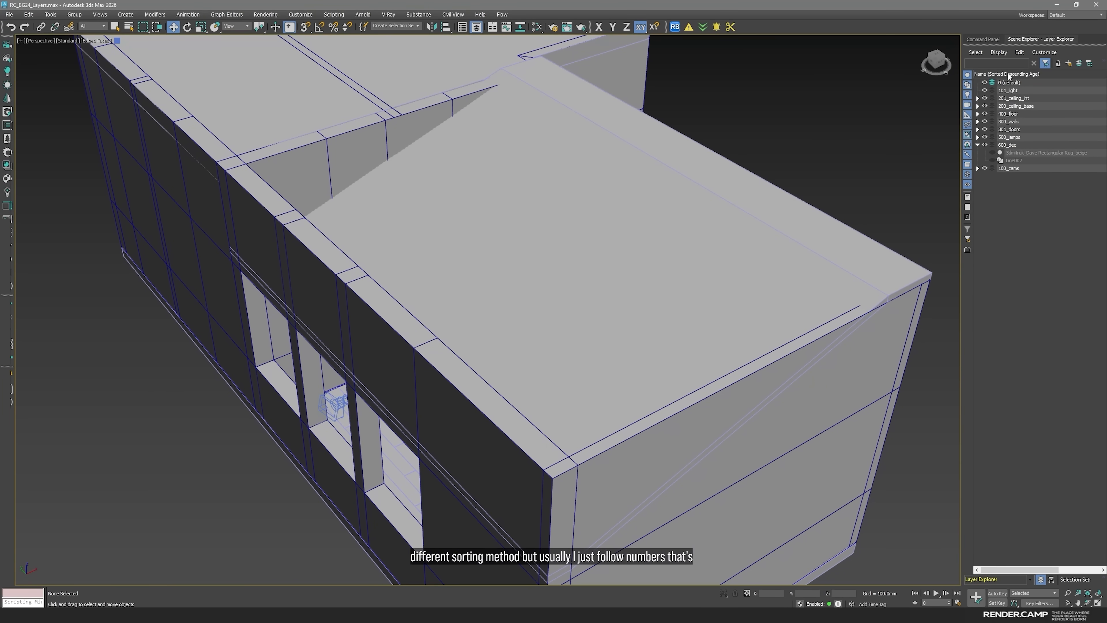
pyautogui.click(980, 75)
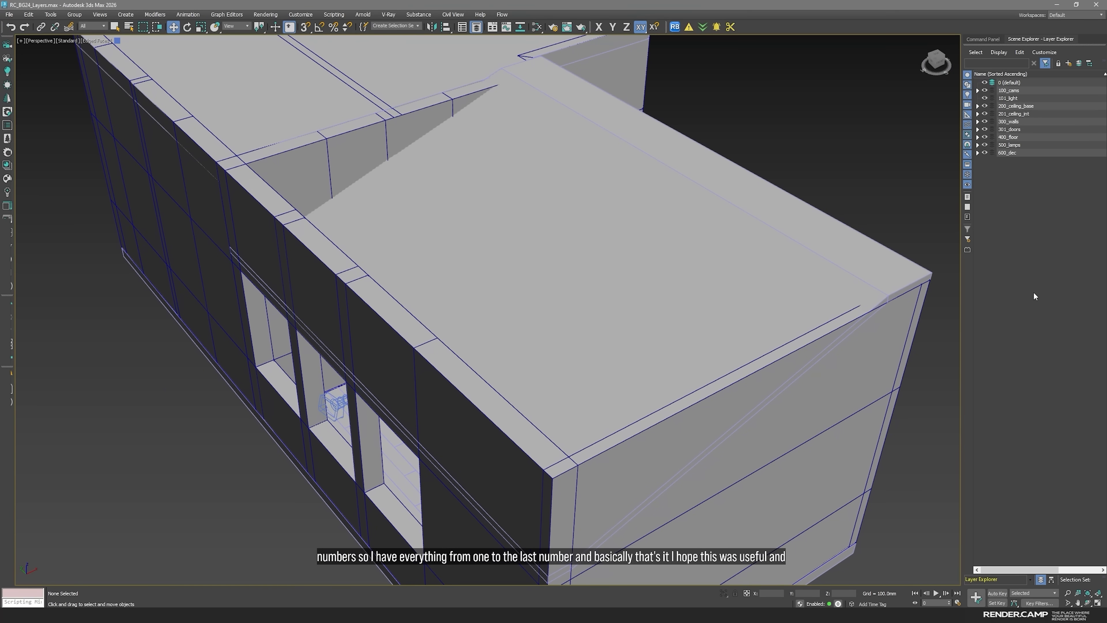
pyautogui.moveTo(1039, 297)
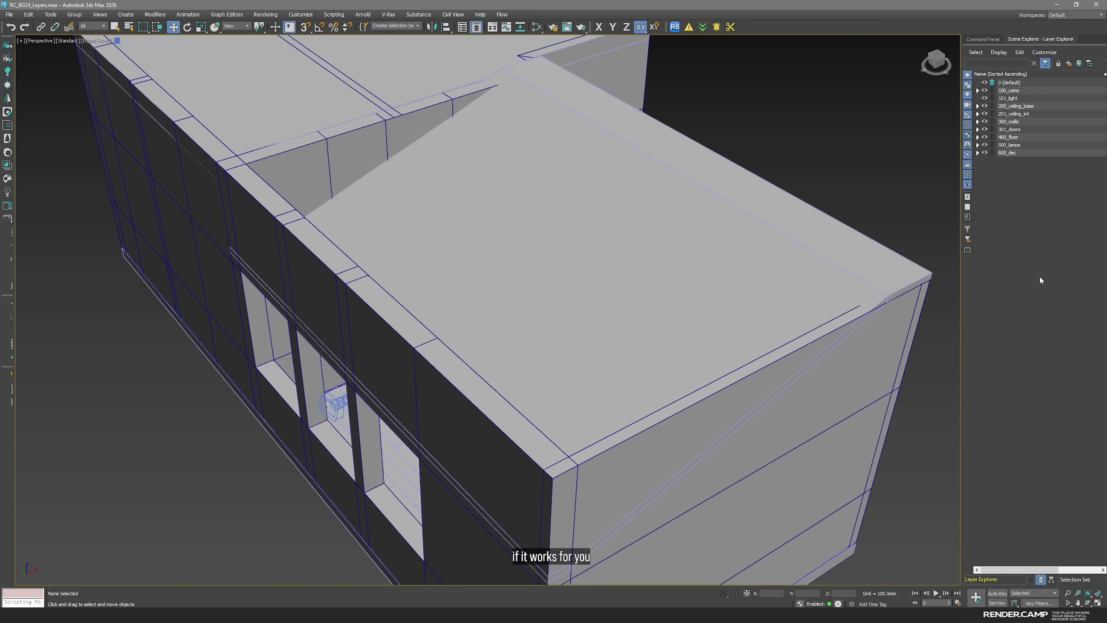